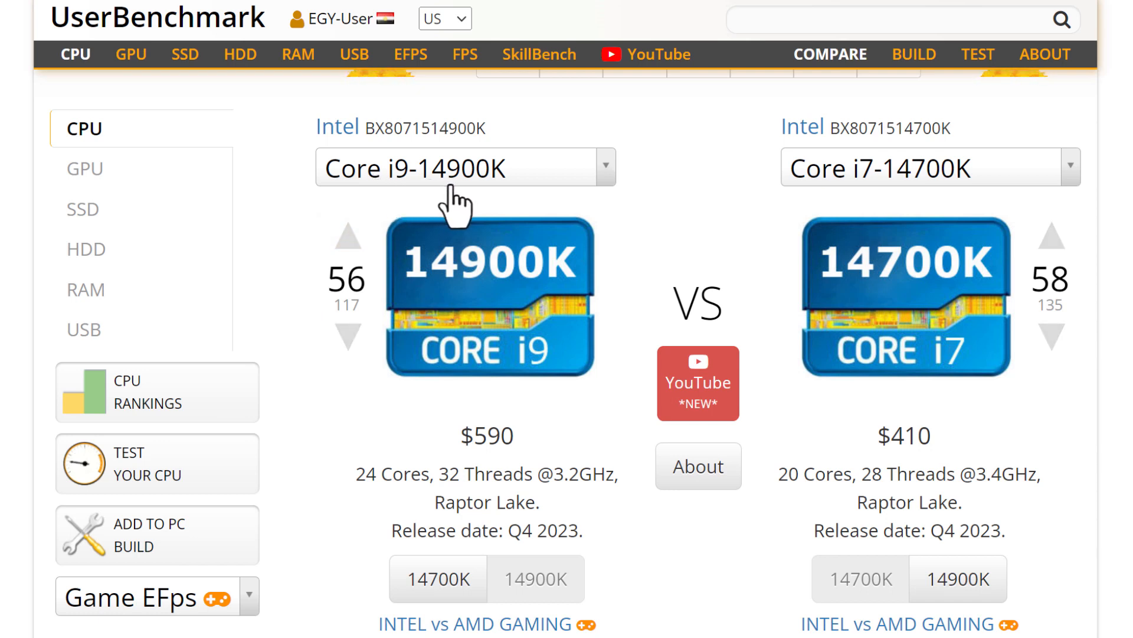
mouse_move(896, 206)
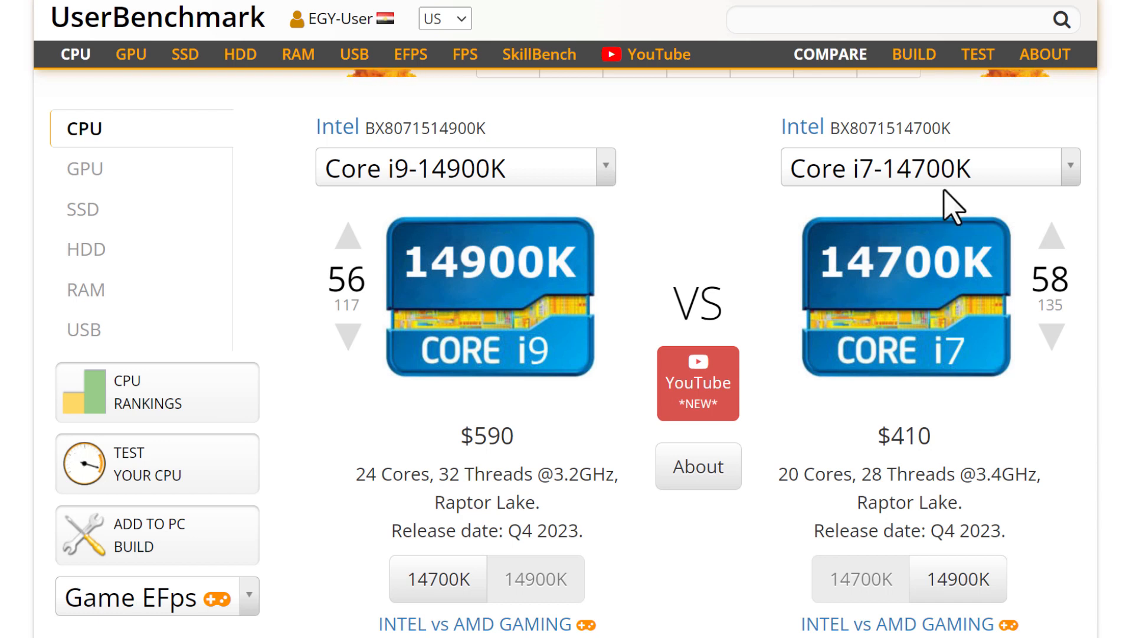
mouse_move(651, 459)
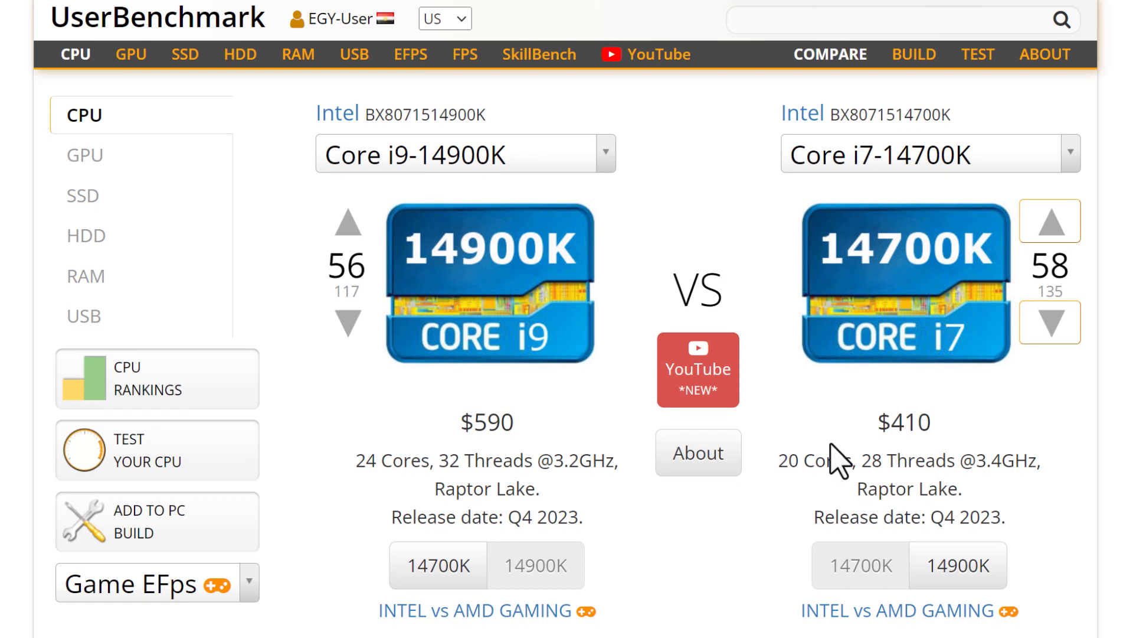
mouse_move(767, 537)
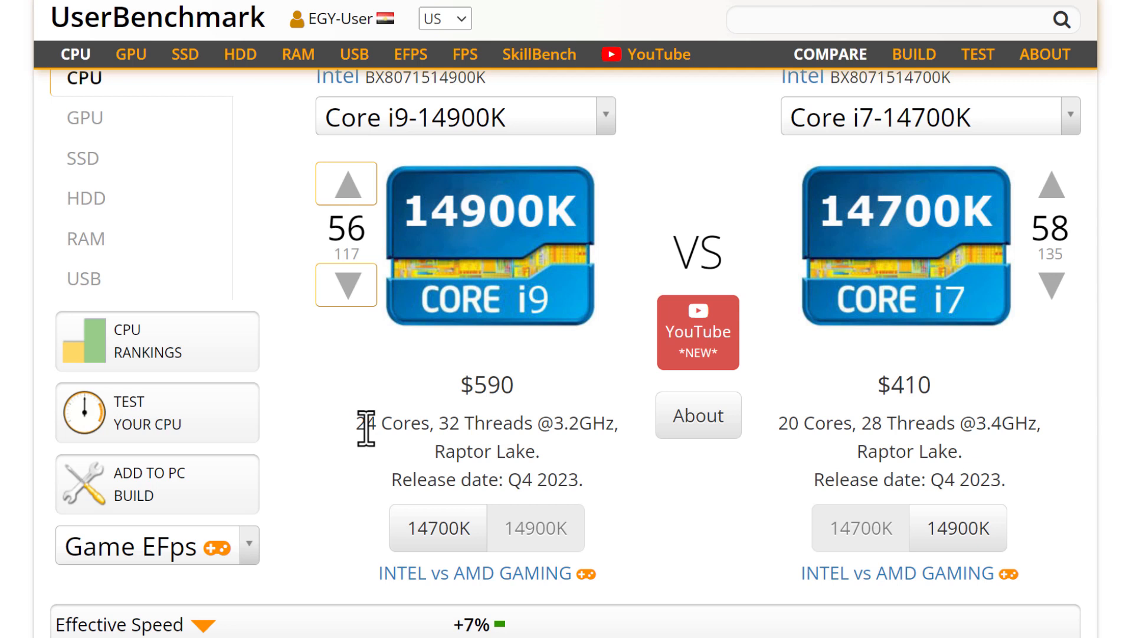
mouse_move(399, 437)
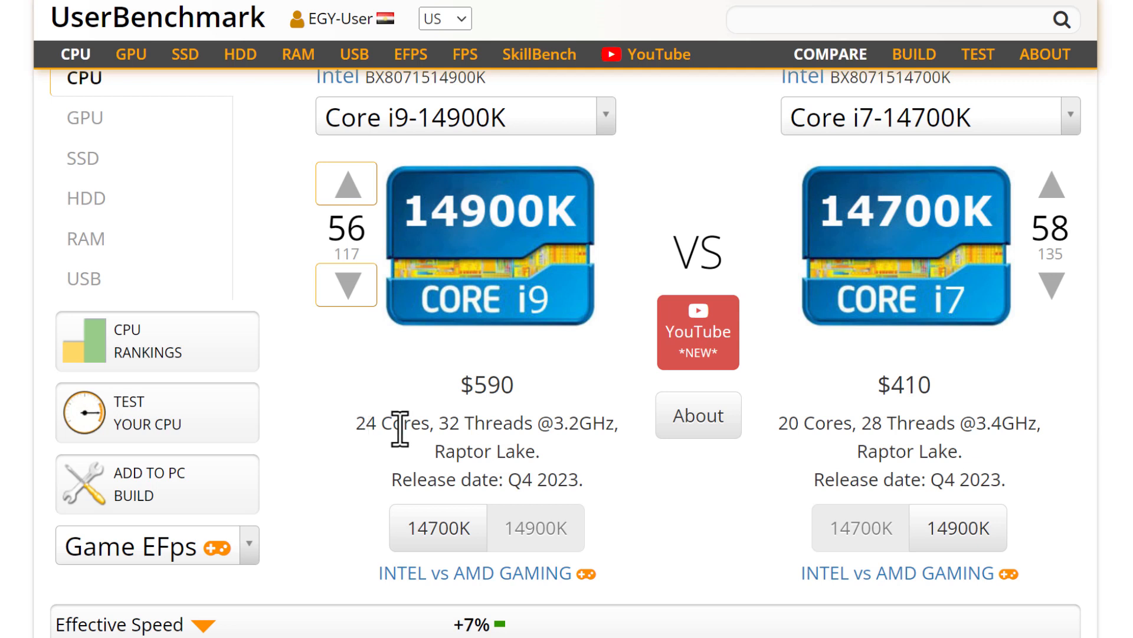
mouse_move(479, 423)
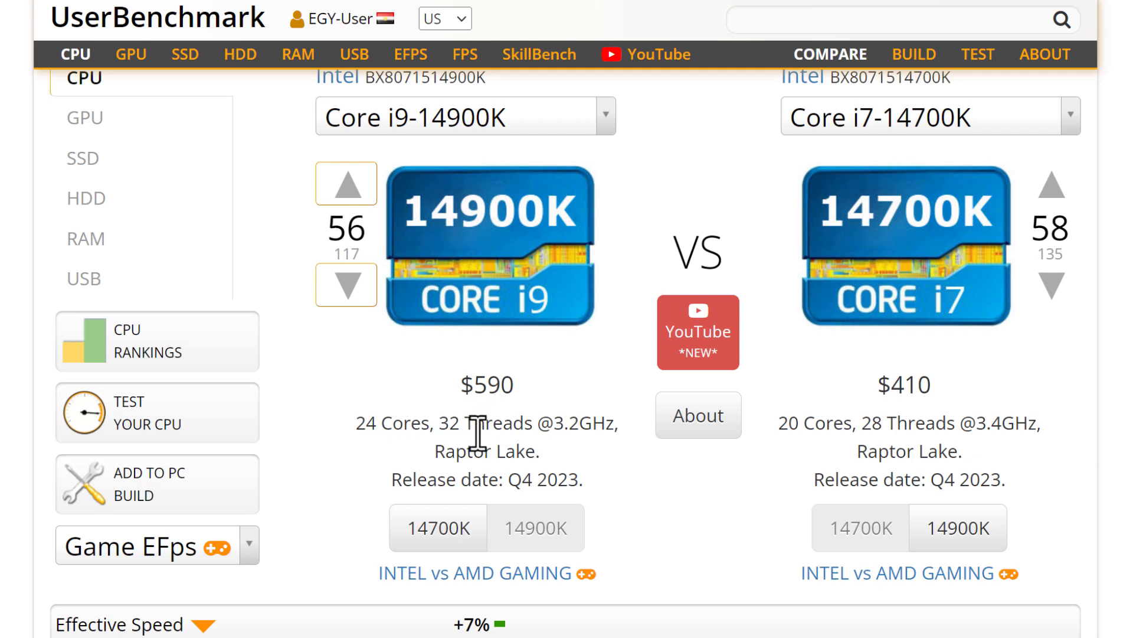
mouse_move(594, 429)
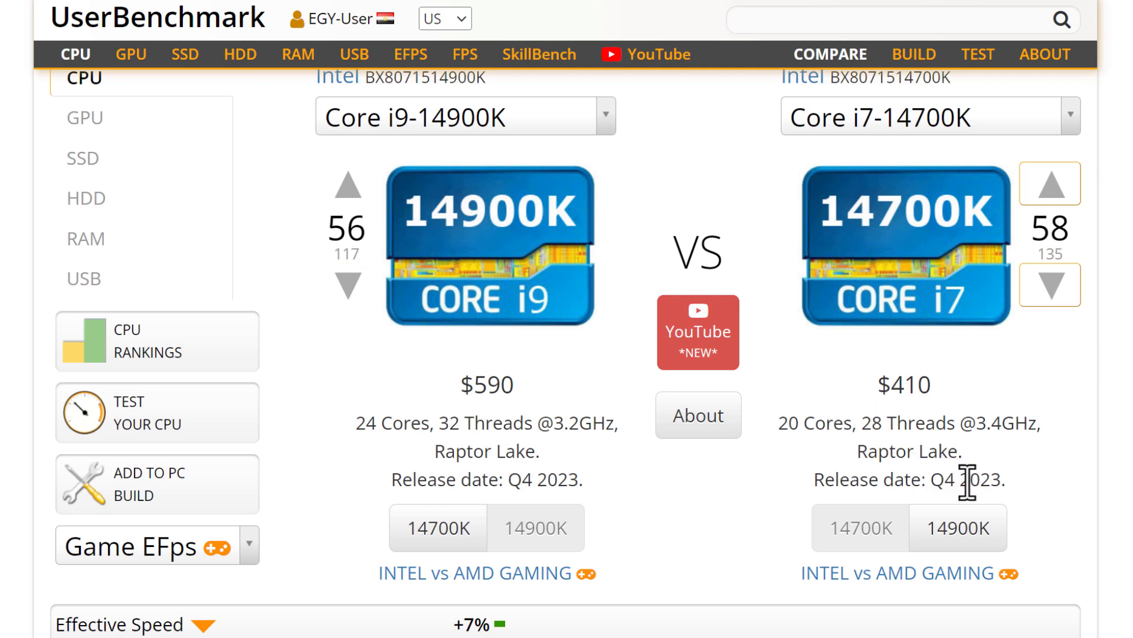
mouse_move(833, 426)
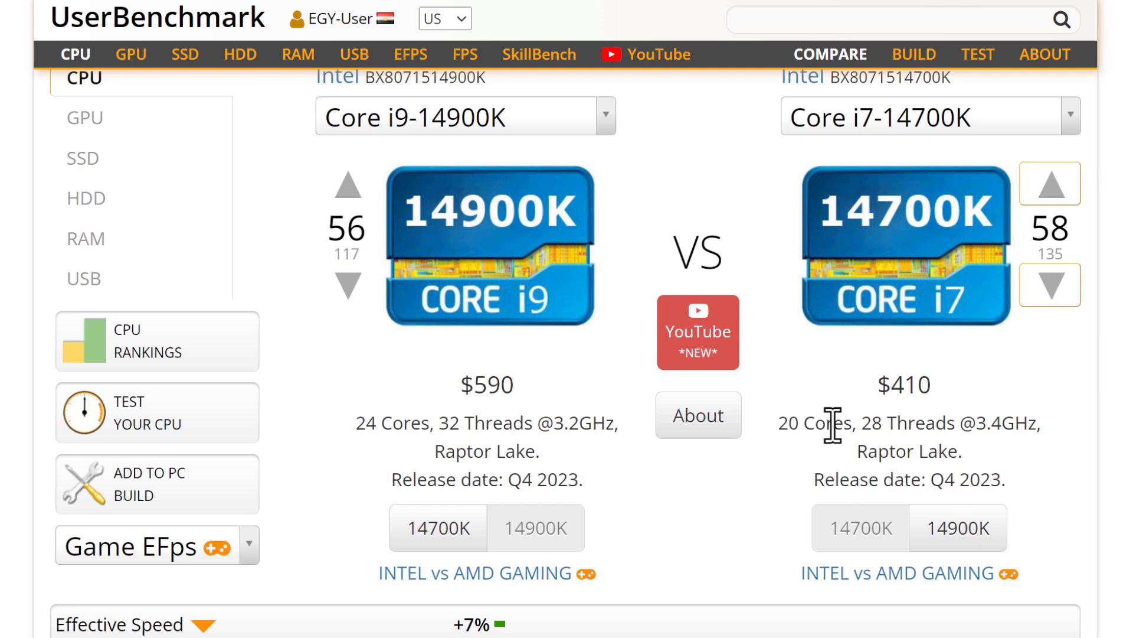
mouse_move(901, 431)
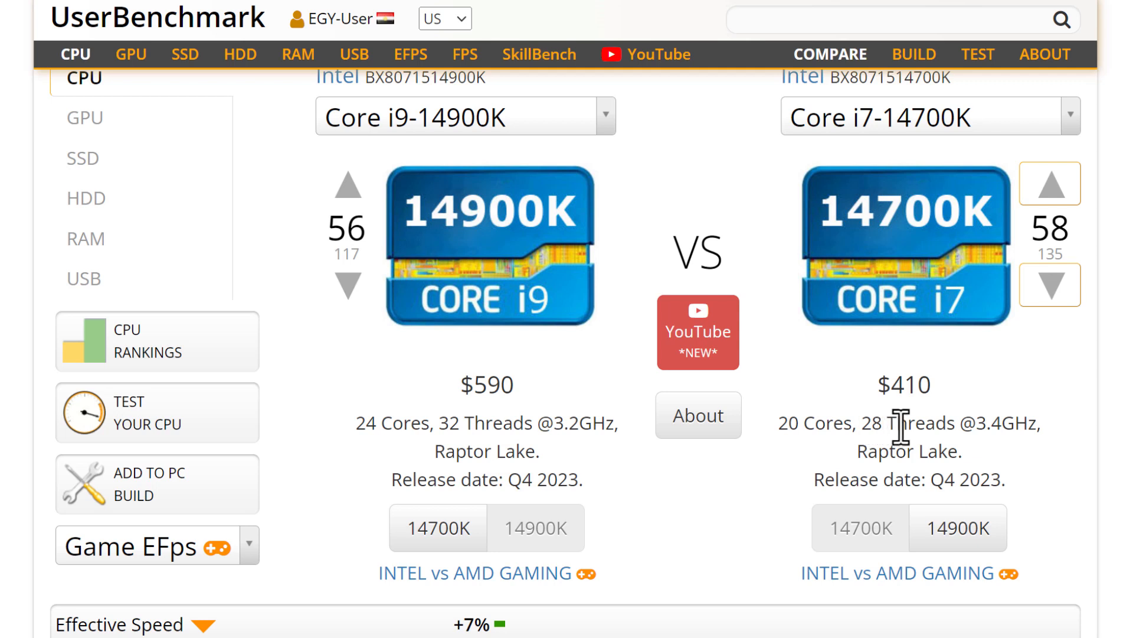
mouse_move(1010, 438)
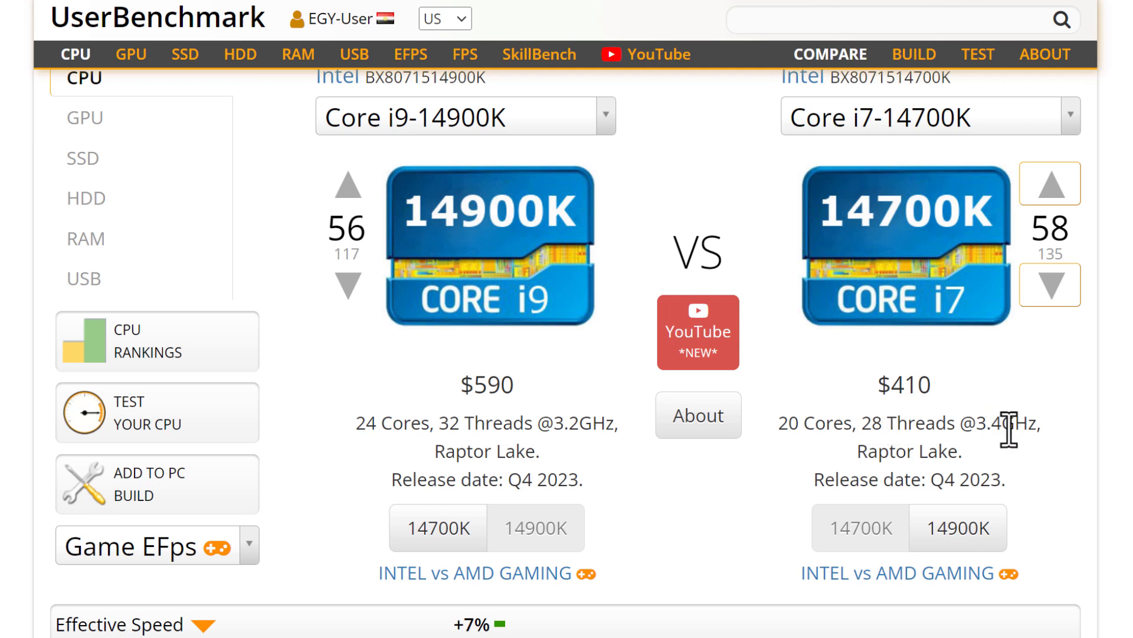
- Scroll to the Effective Speed section showing +7%, ranks 1st and 3rd of 1422, and gaming/desktop/workstation scores
scroll(down, 3)
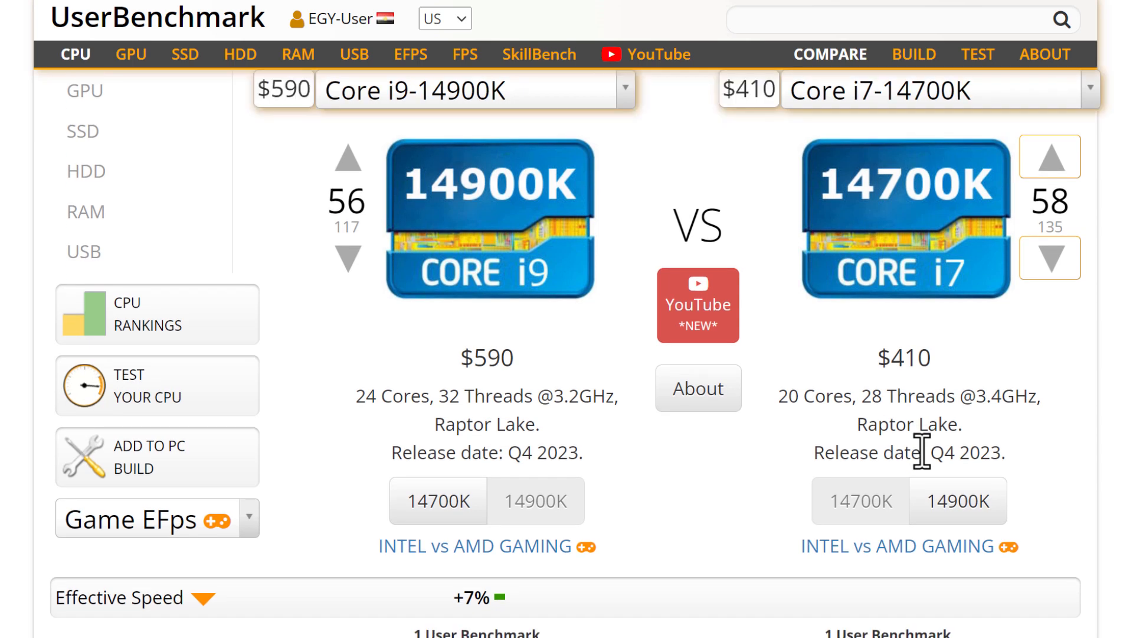
scroll(down, 3)
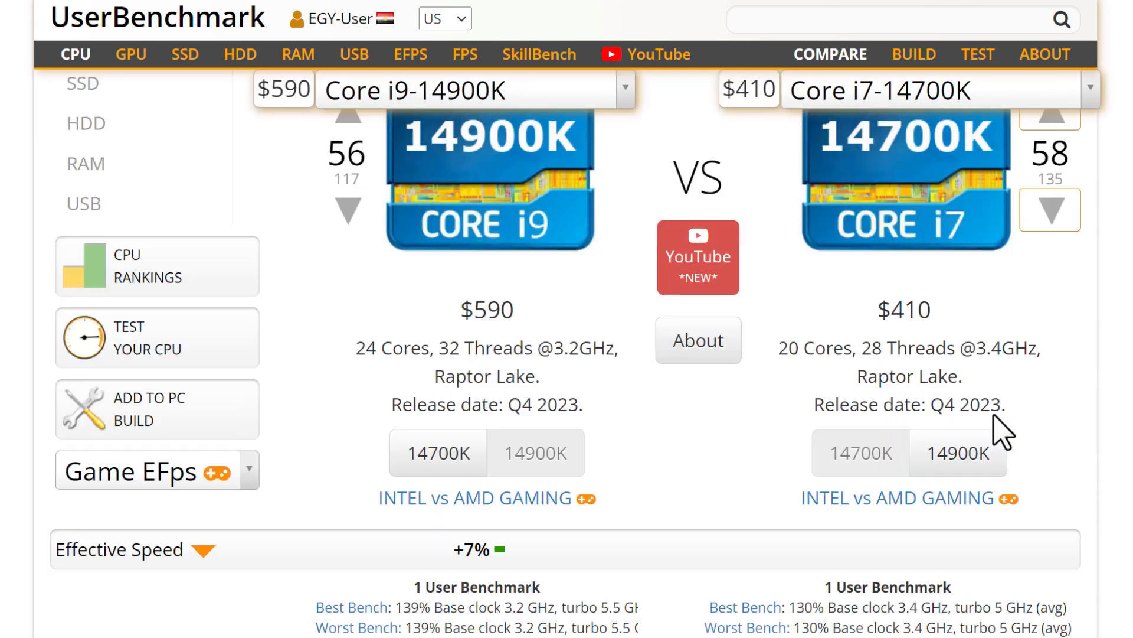
scroll(down, 3)
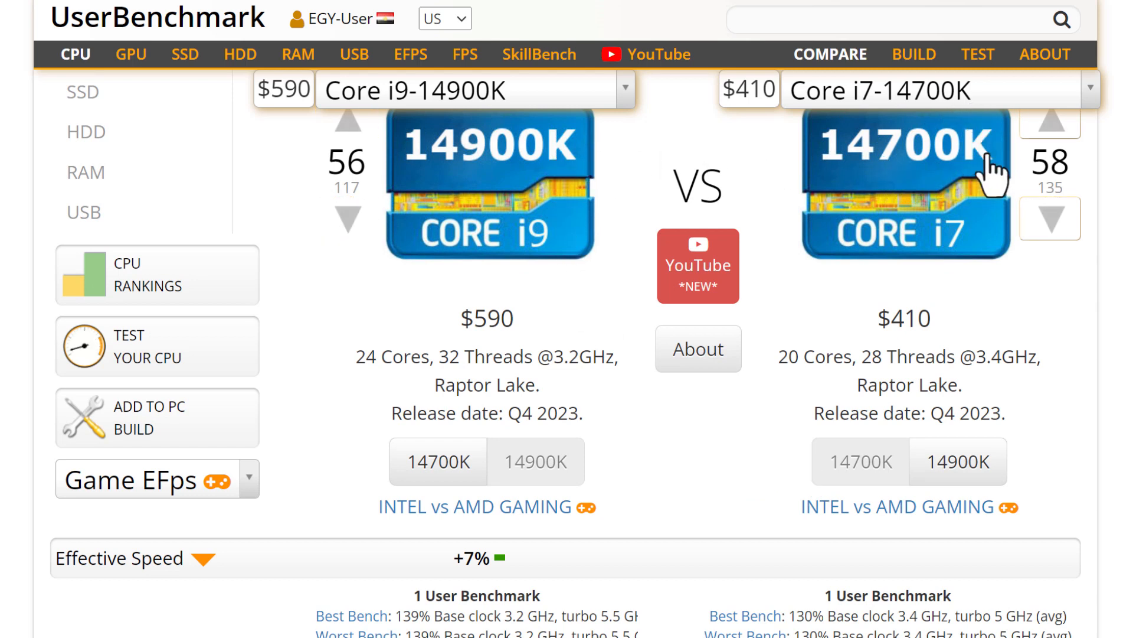
scroll(down, 3)
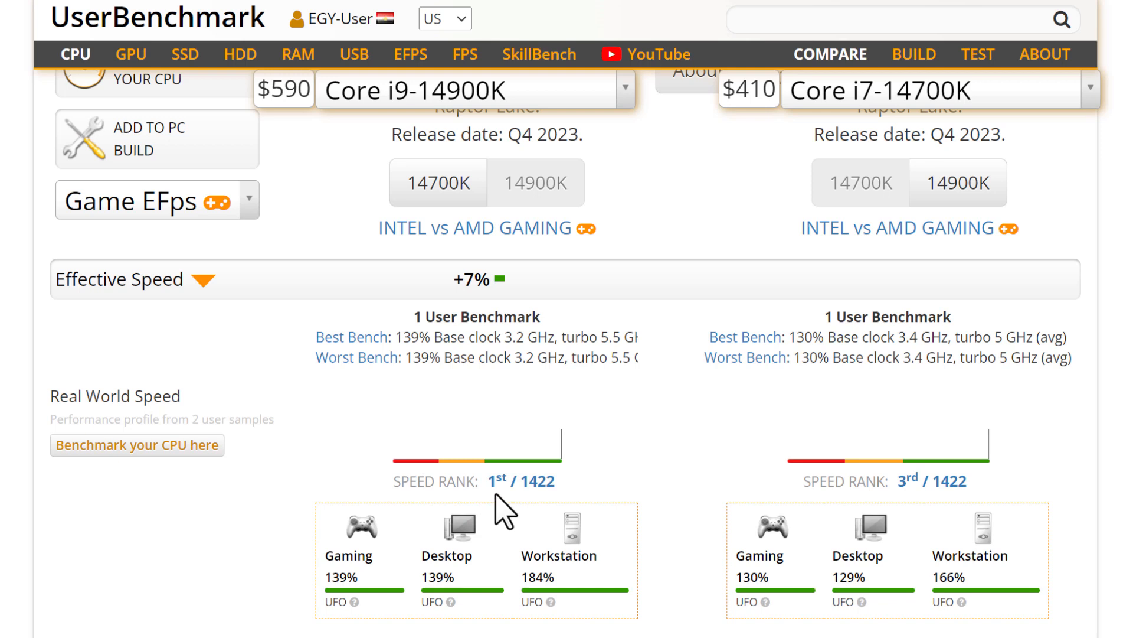
scroll(down, 3)
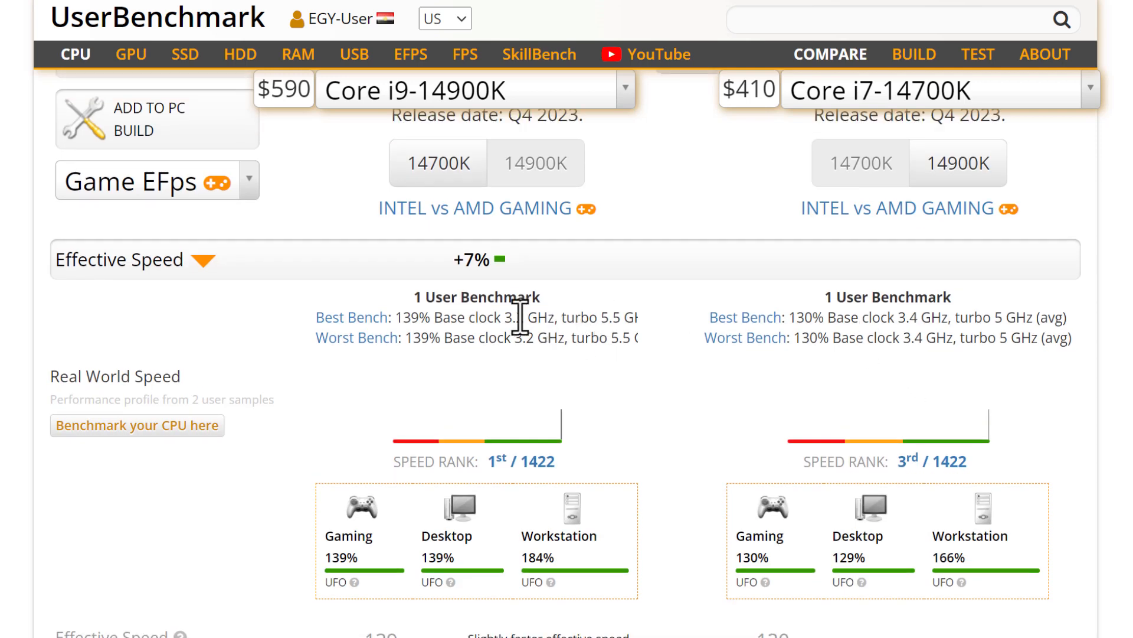
mouse_move(512, 330)
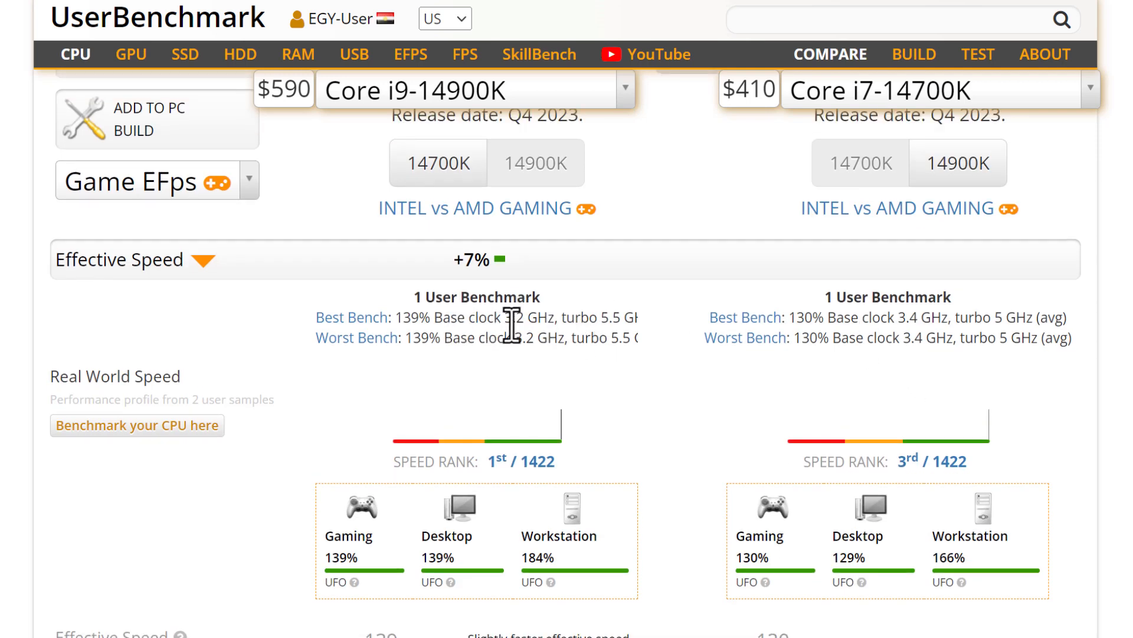
mouse_move(625, 336)
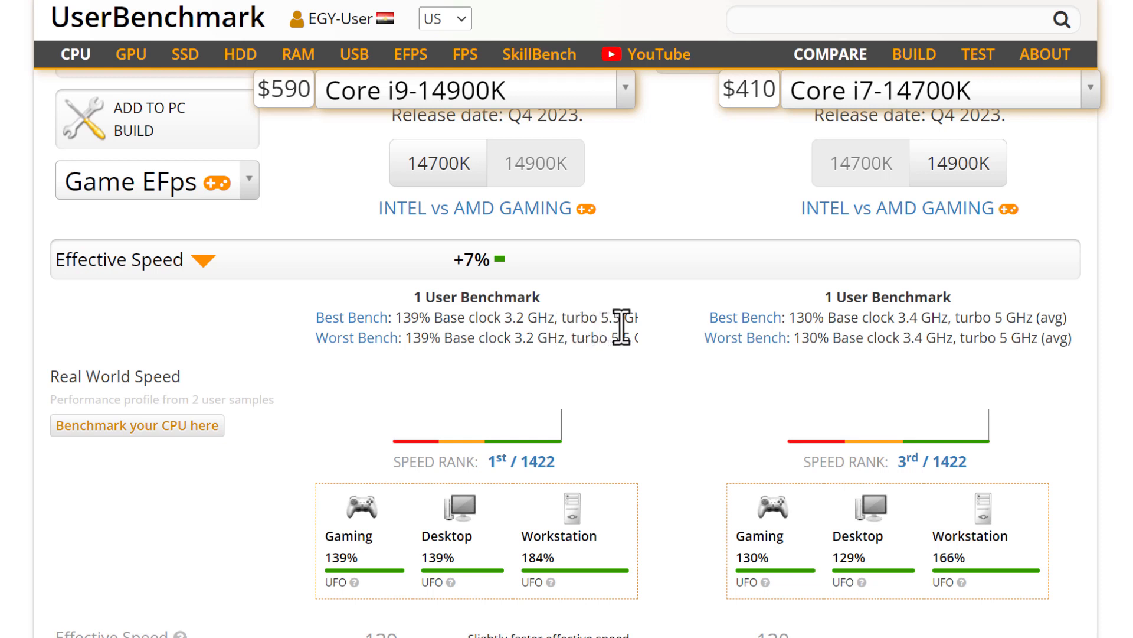
mouse_move(861, 305)
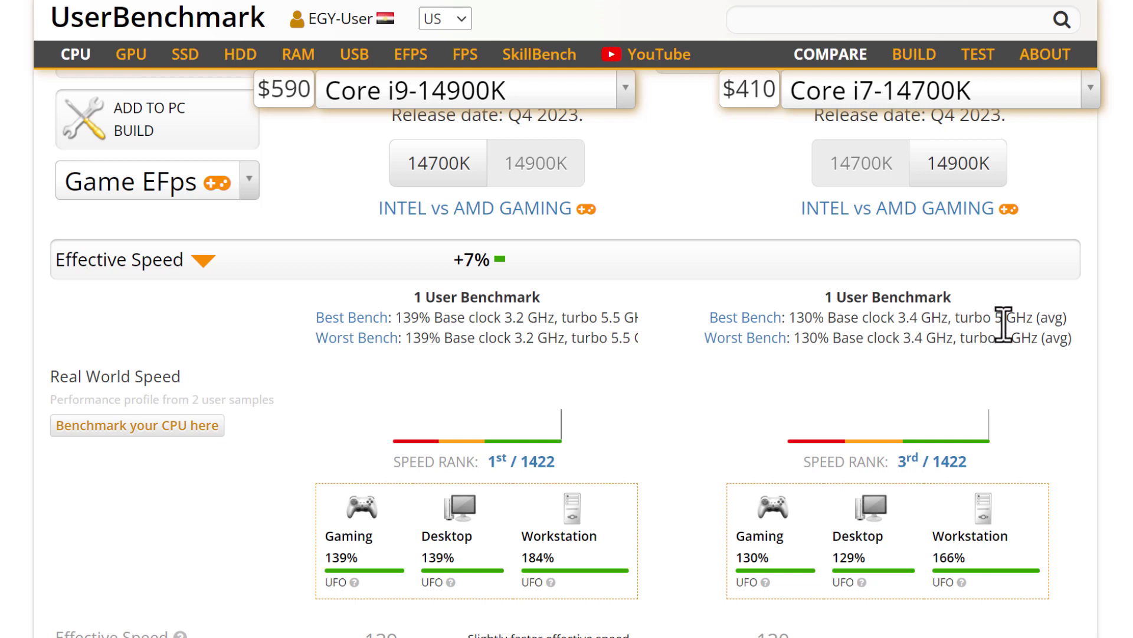
mouse_move(508, 480)
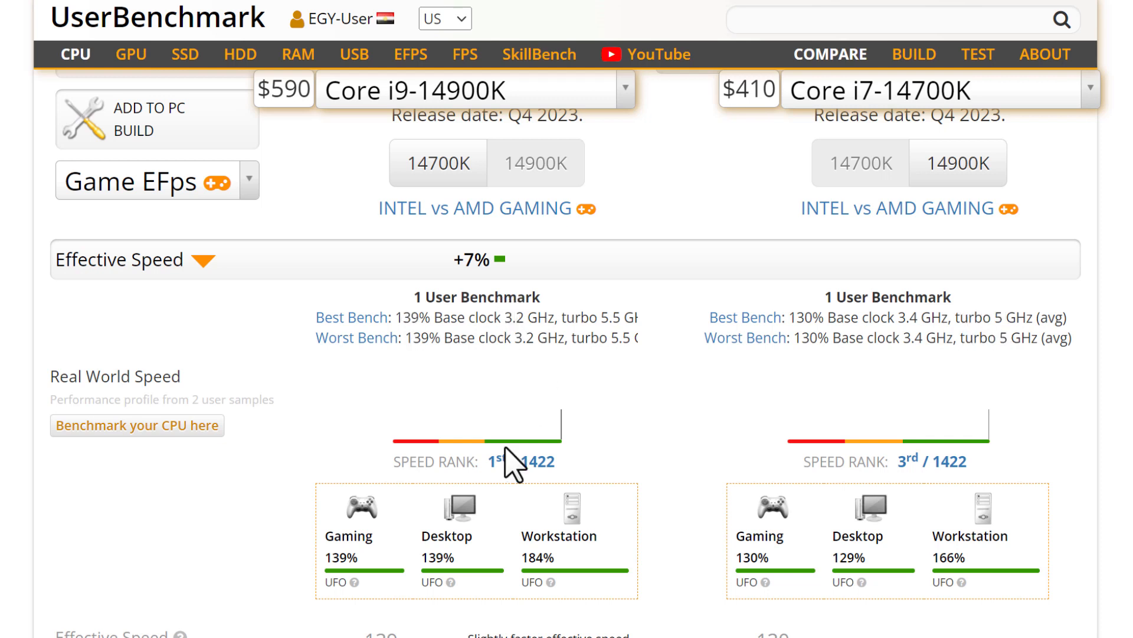
mouse_move(500, 480)
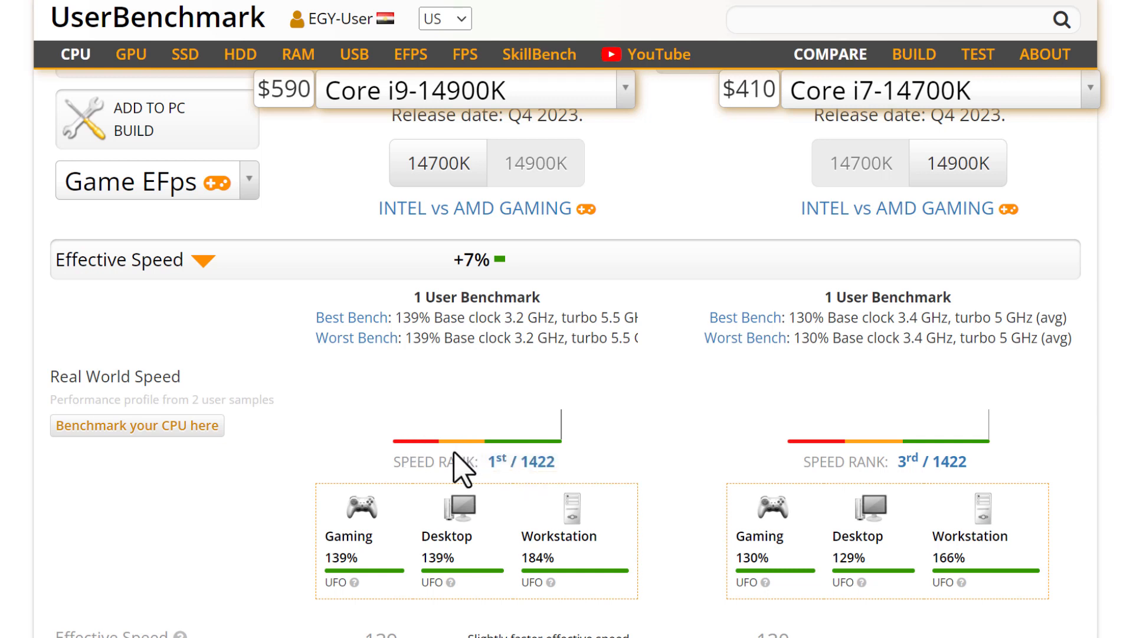
mouse_move(720, 456)
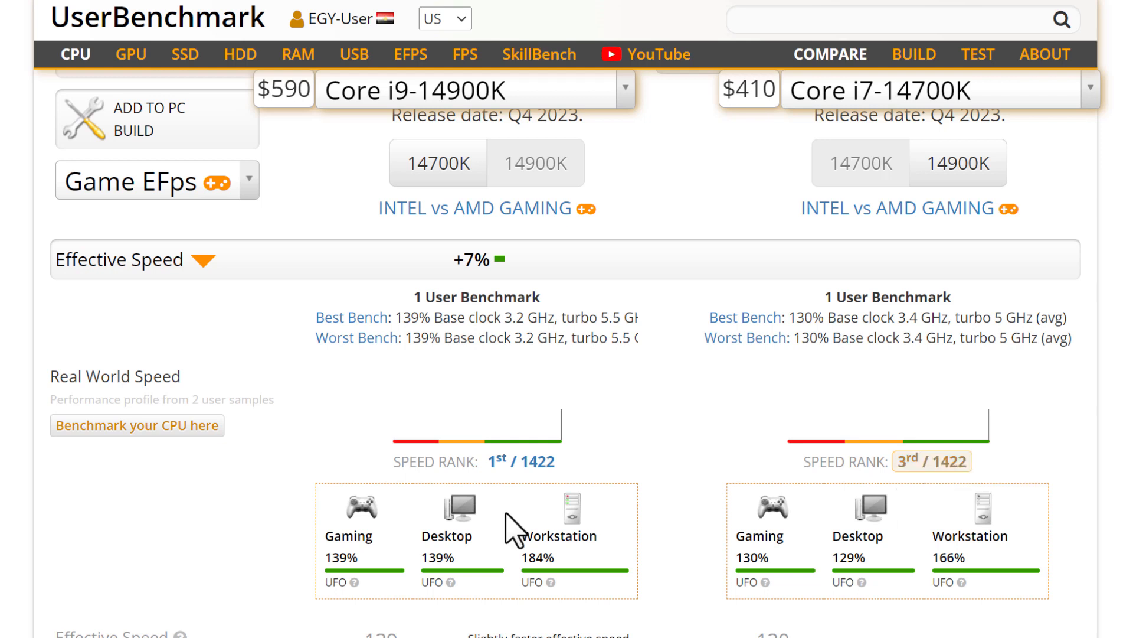
mouse_move(737, 338)
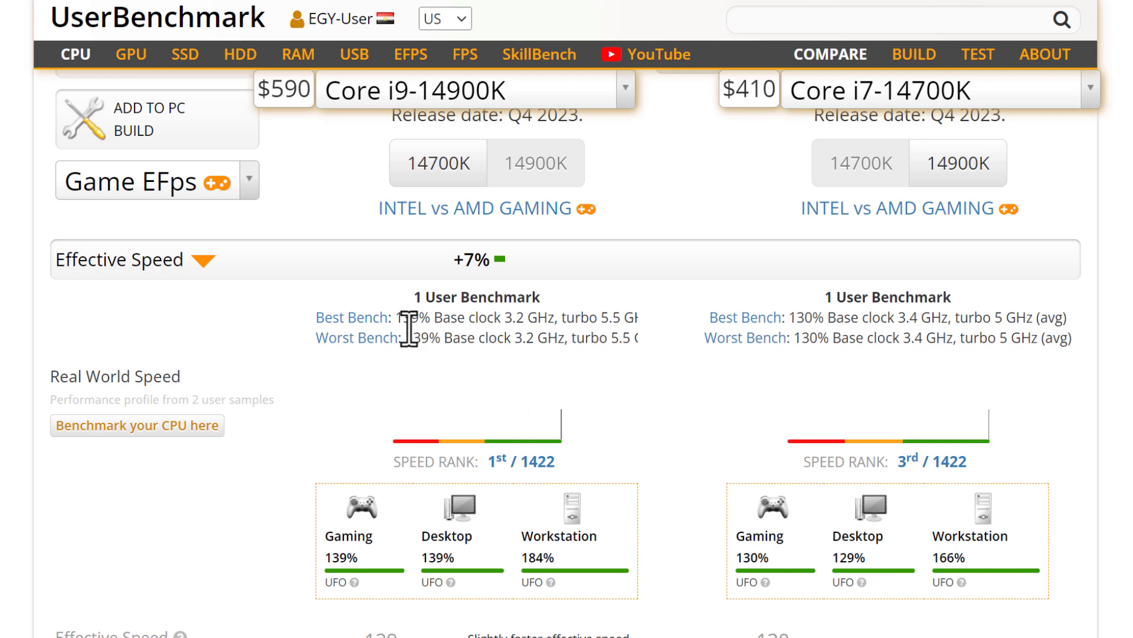
mouse_move(420, 330)
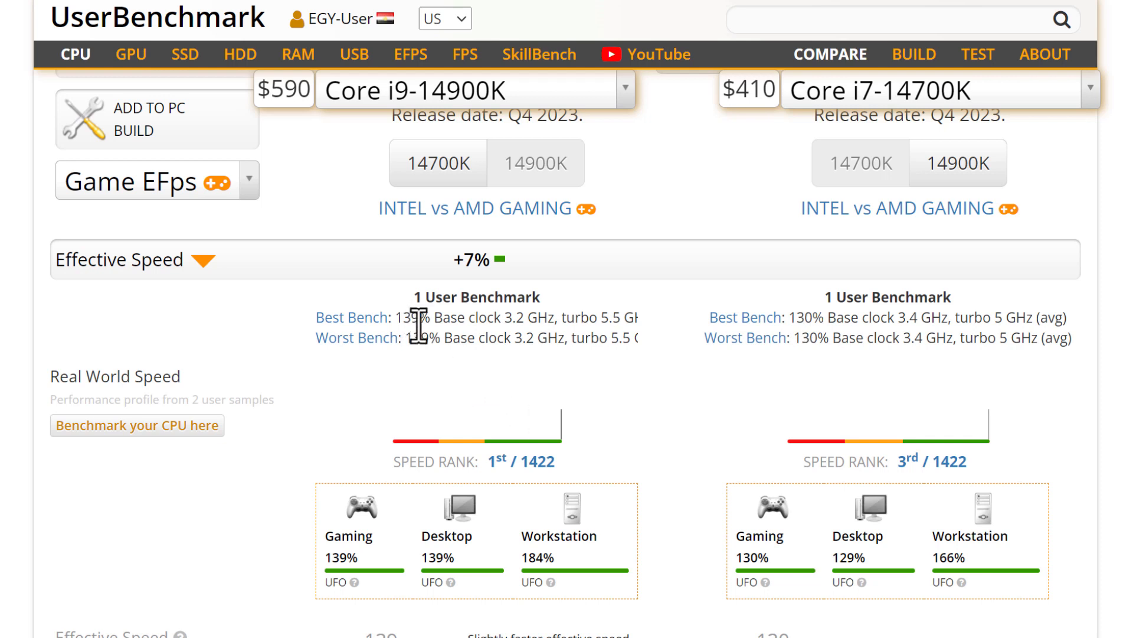
mouse_move(725, 382)
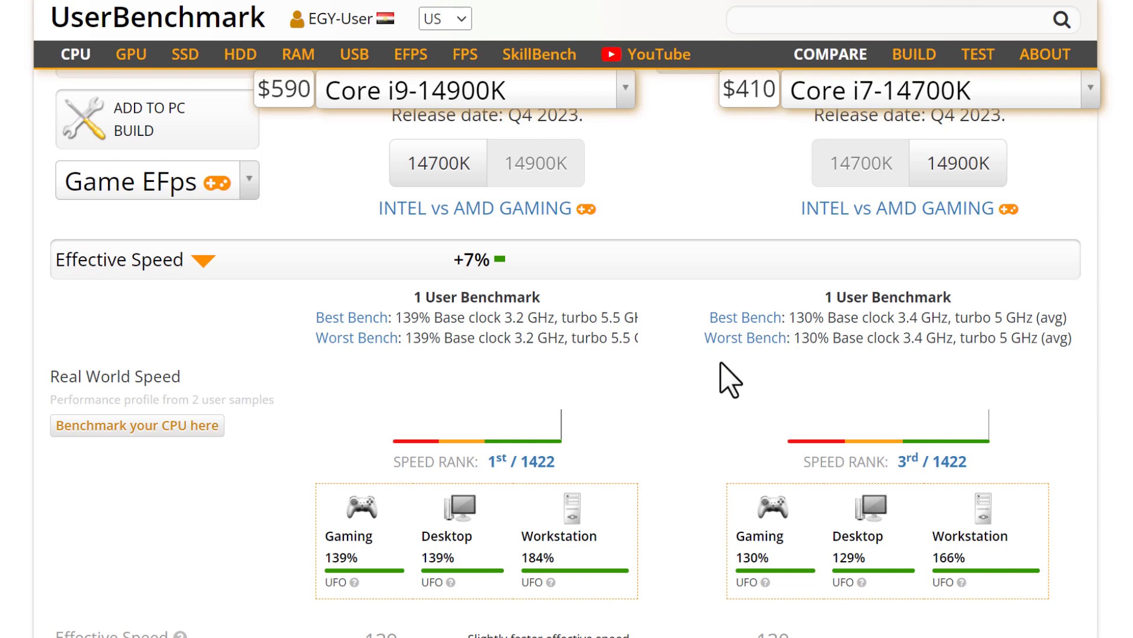
mouse_move(454, 328)
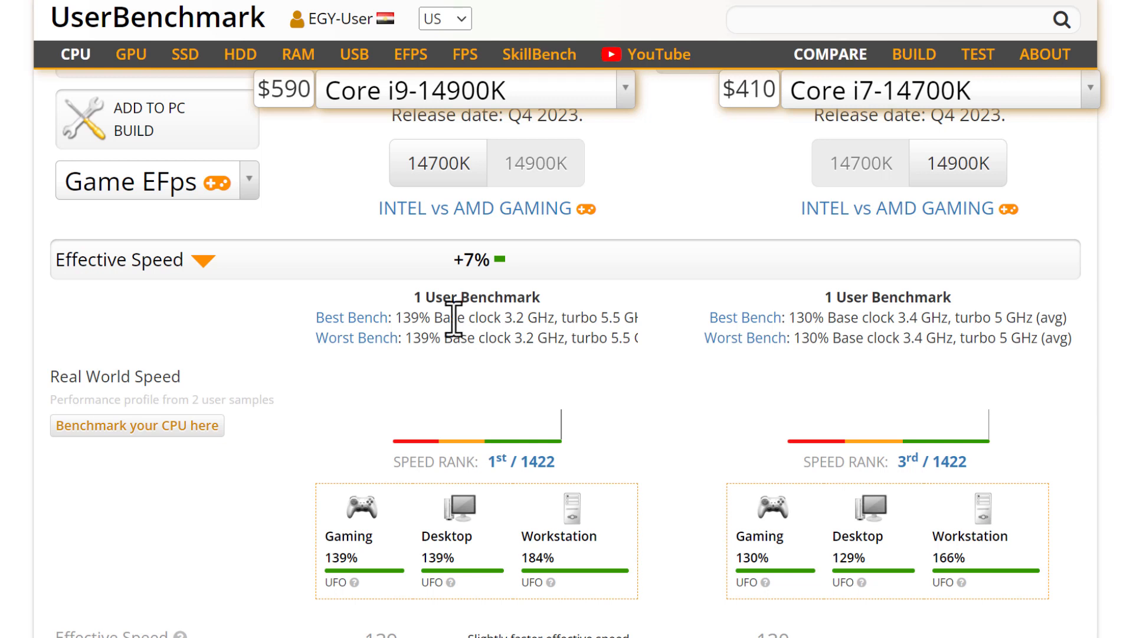
mouse_move(442, 324)
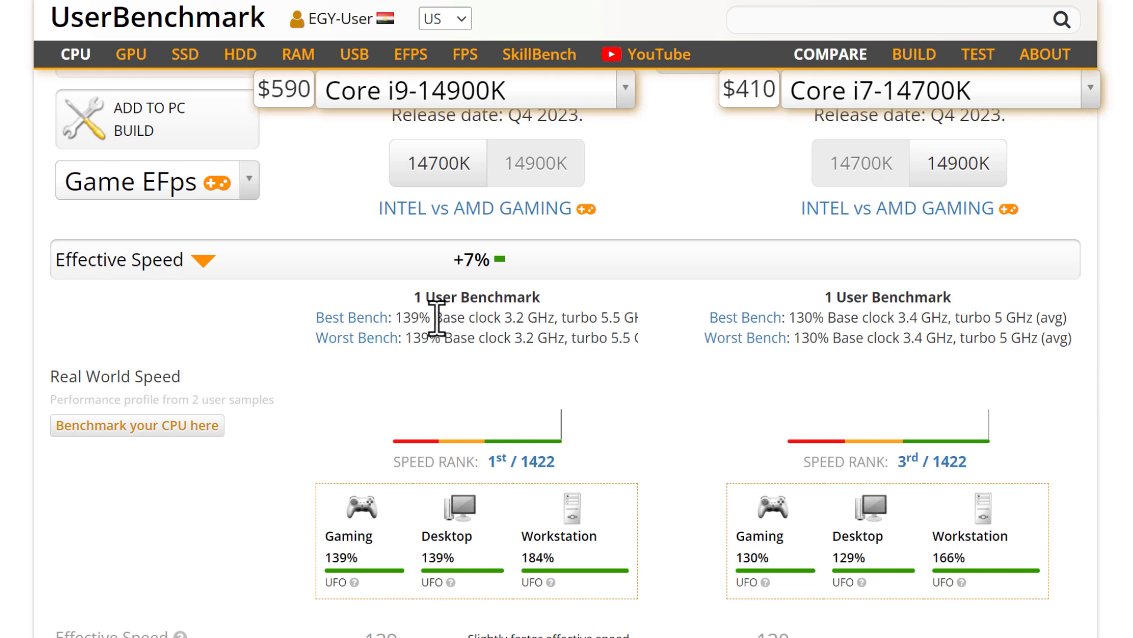
mouse_move(668, 376)
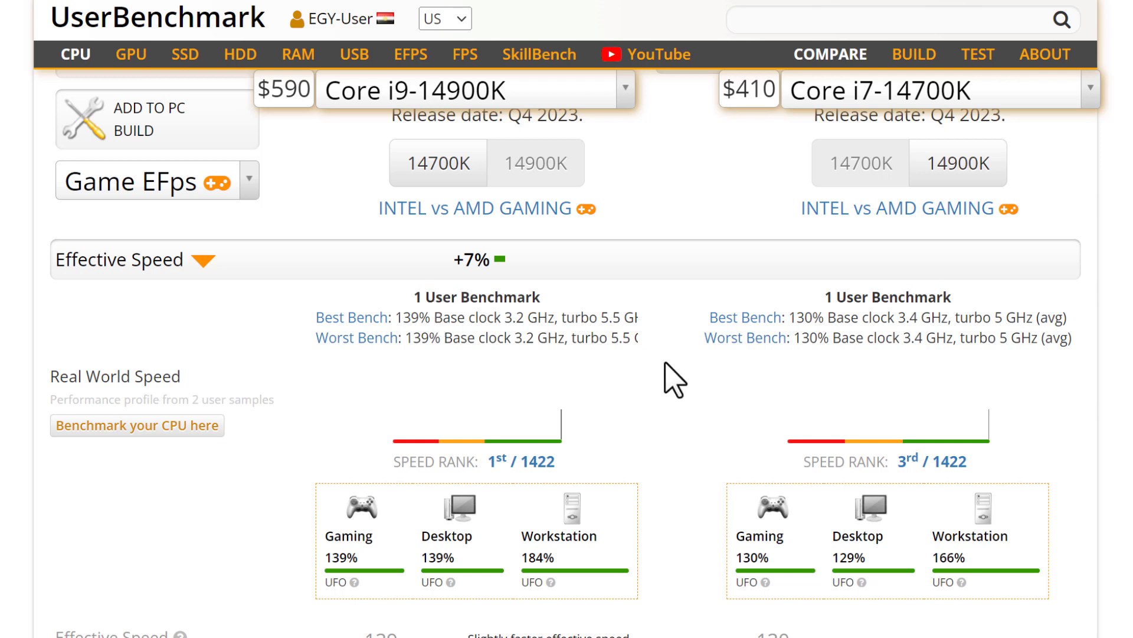
mouse_move(676, 380)
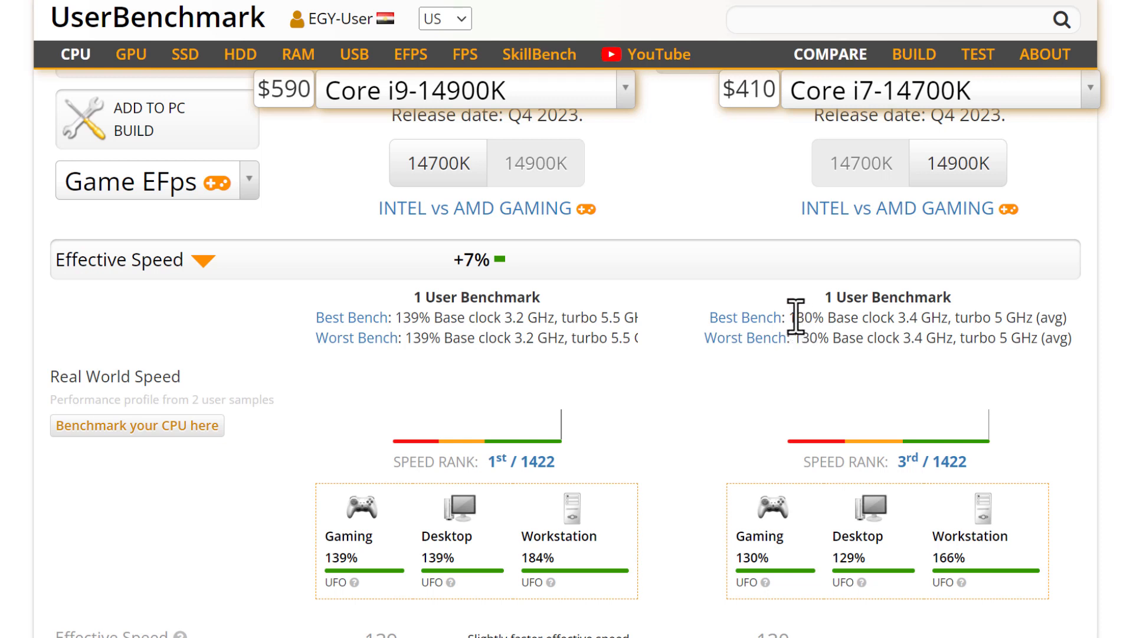
mouse_move(810, 371)
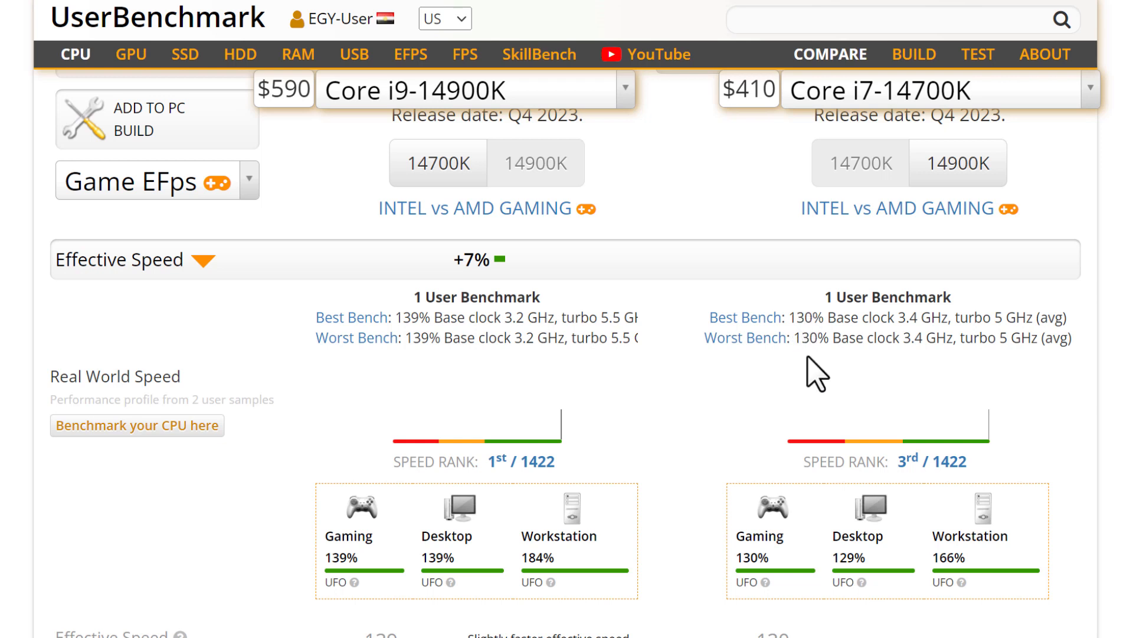
- Scroll to the Average Score section showing +6% overall with memory and 1-, 2-, 4- and 8-core points
scroll(down, 3)
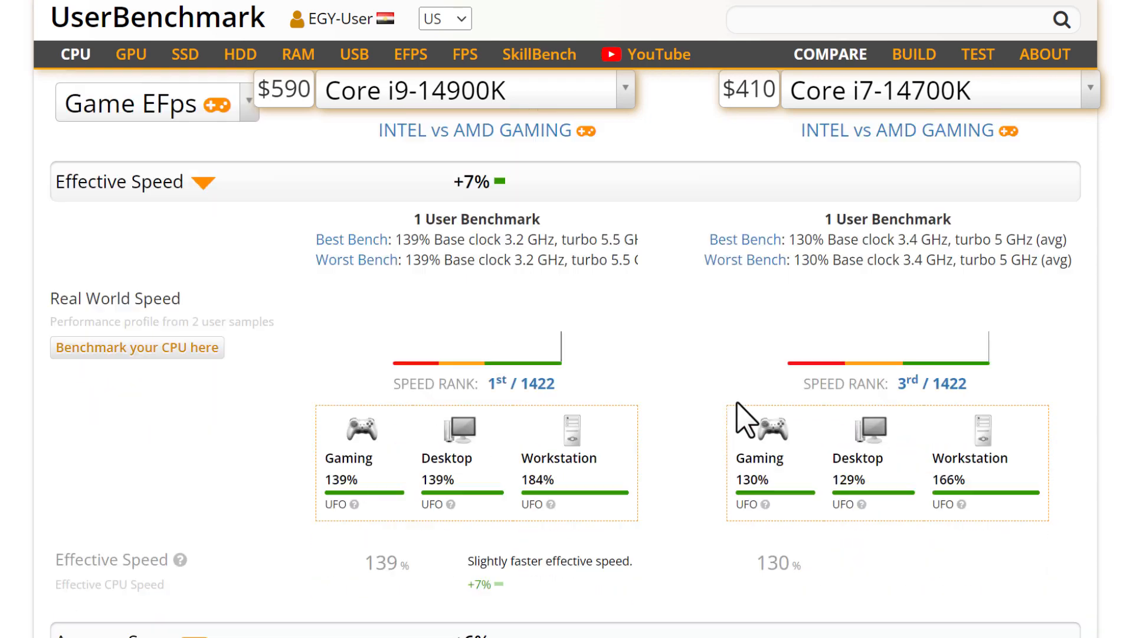
scroll(down, 3)
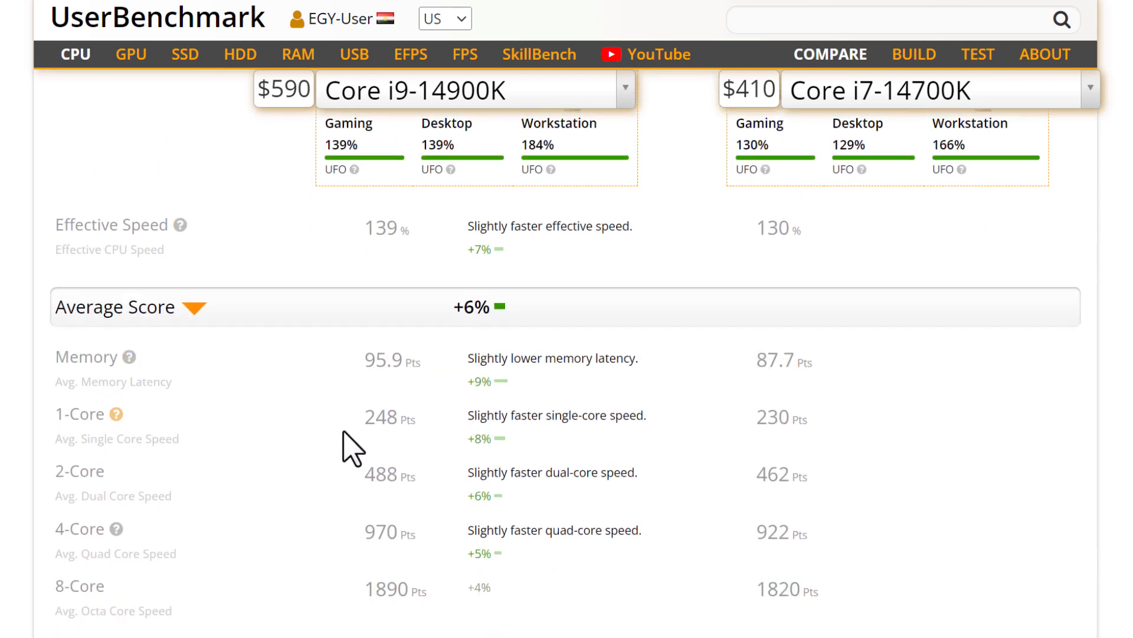
scroll(down, 3)
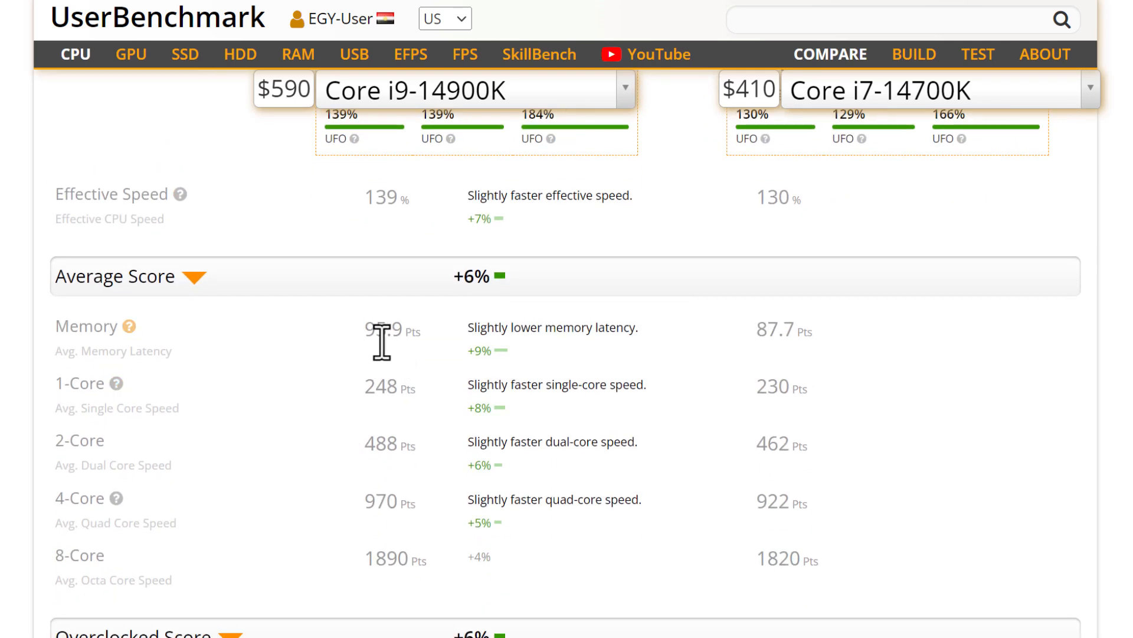
mouse_move(387, 344)
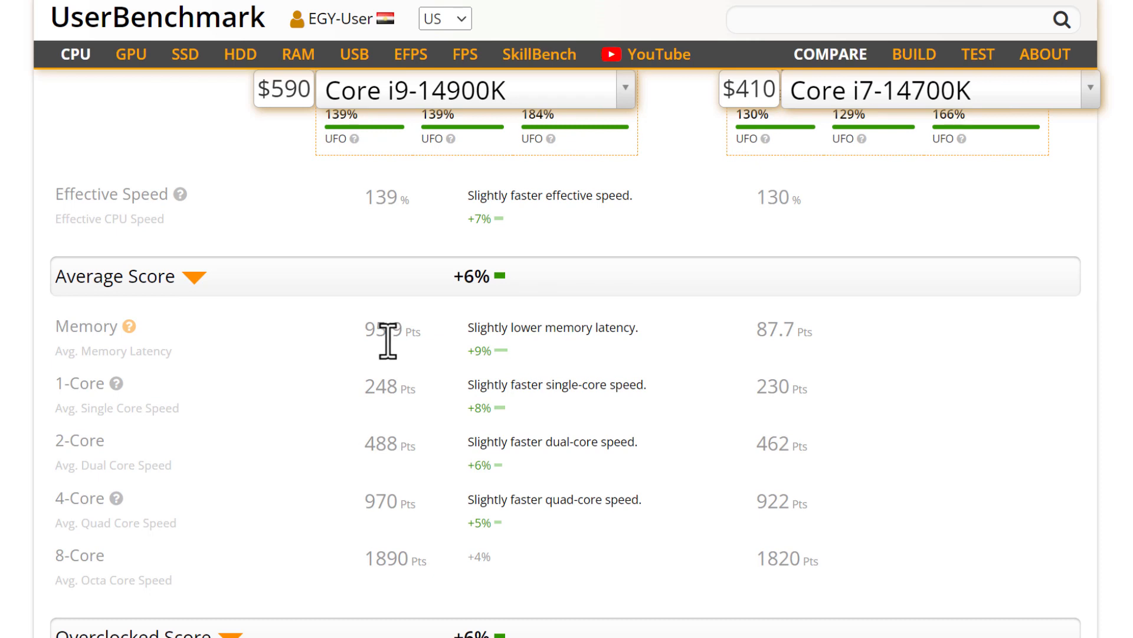
mouse_move(757, 330)
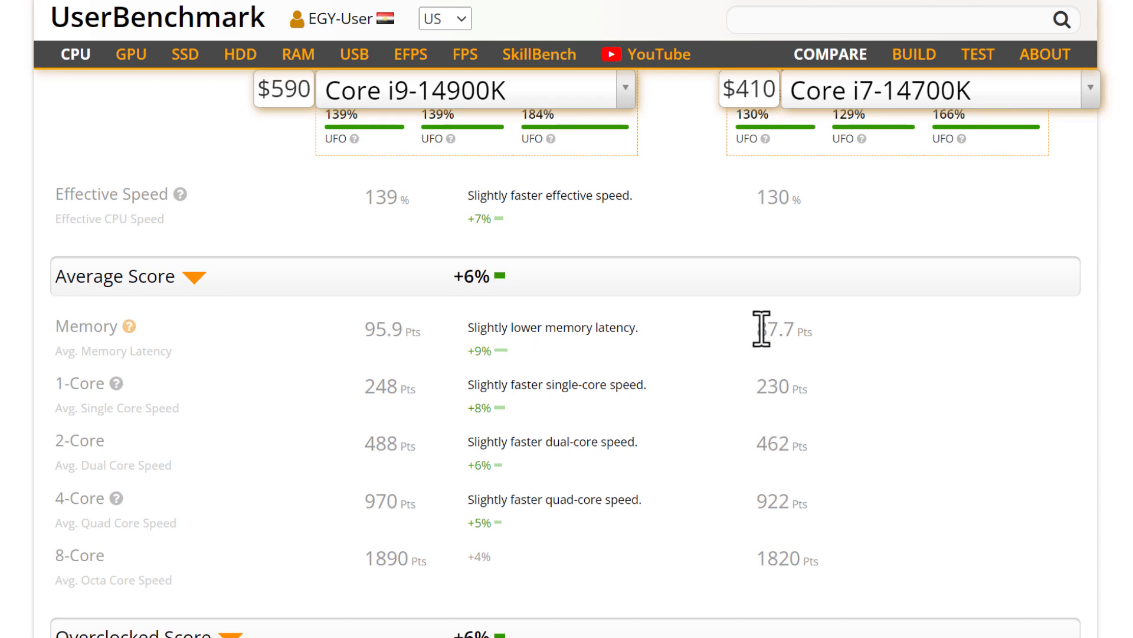
mouse_move(811, 336)
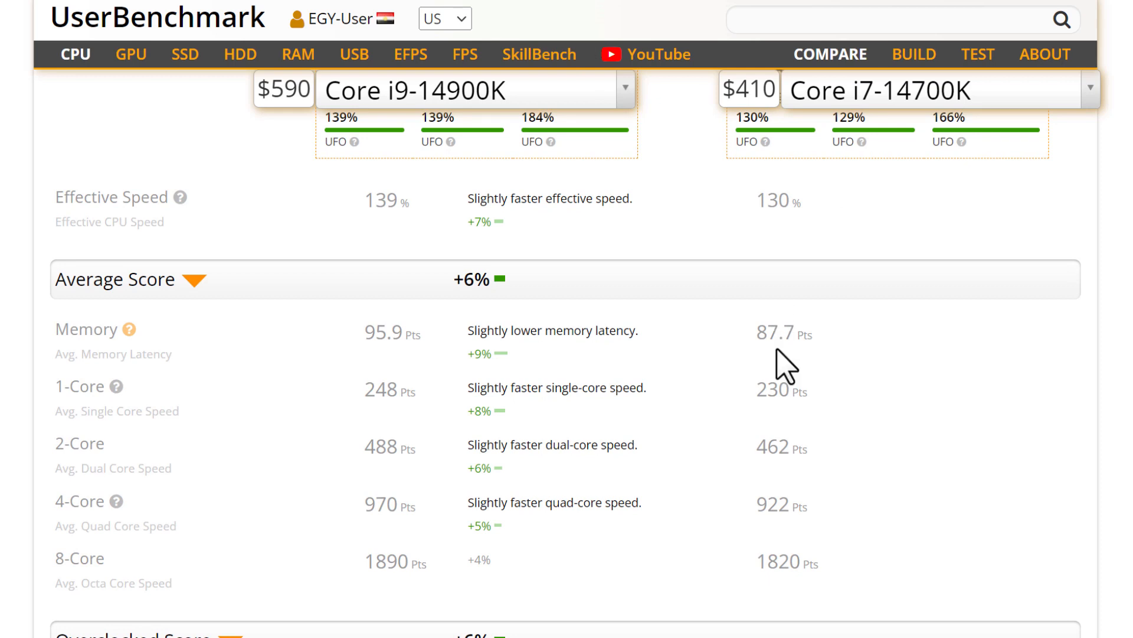
mouse_move(267, 454)
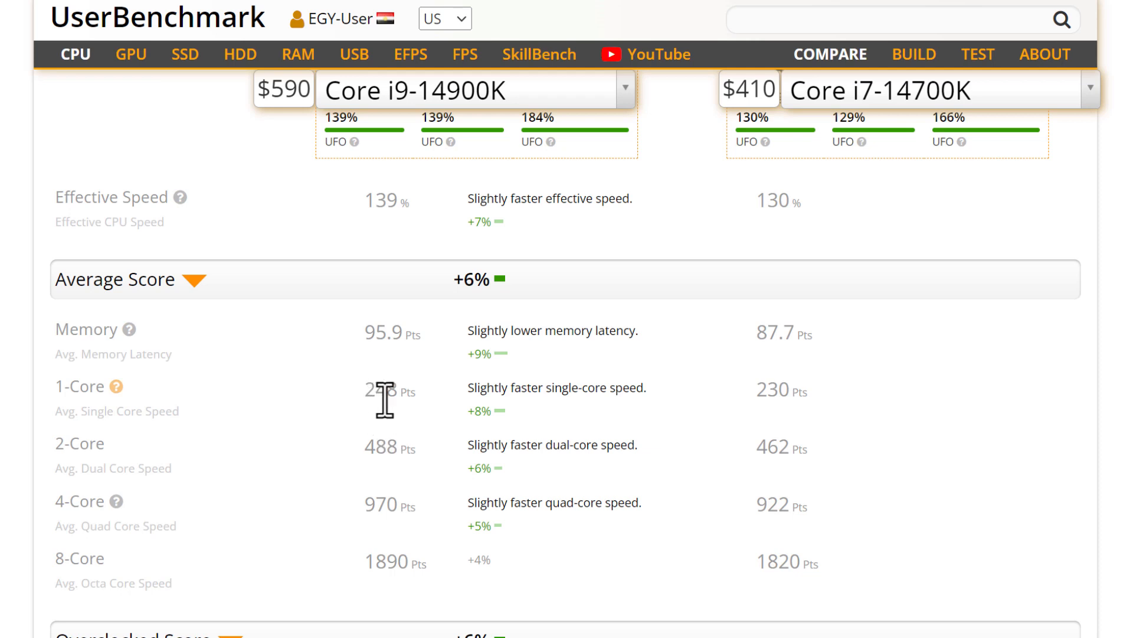
mouse_move(789, 406)
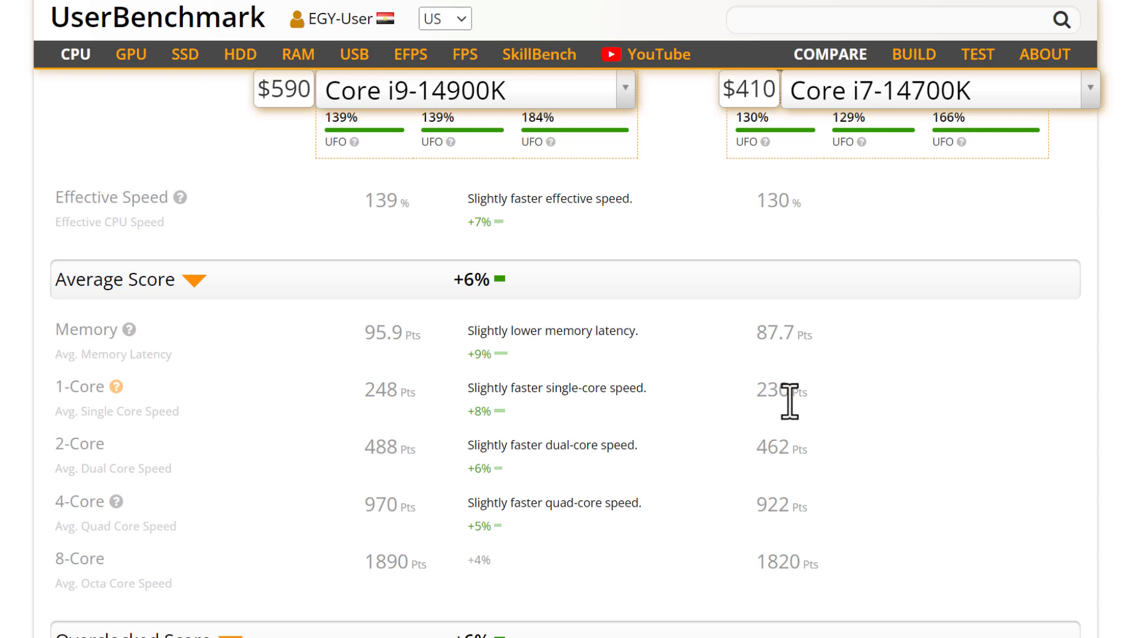
scroll(down, 3)
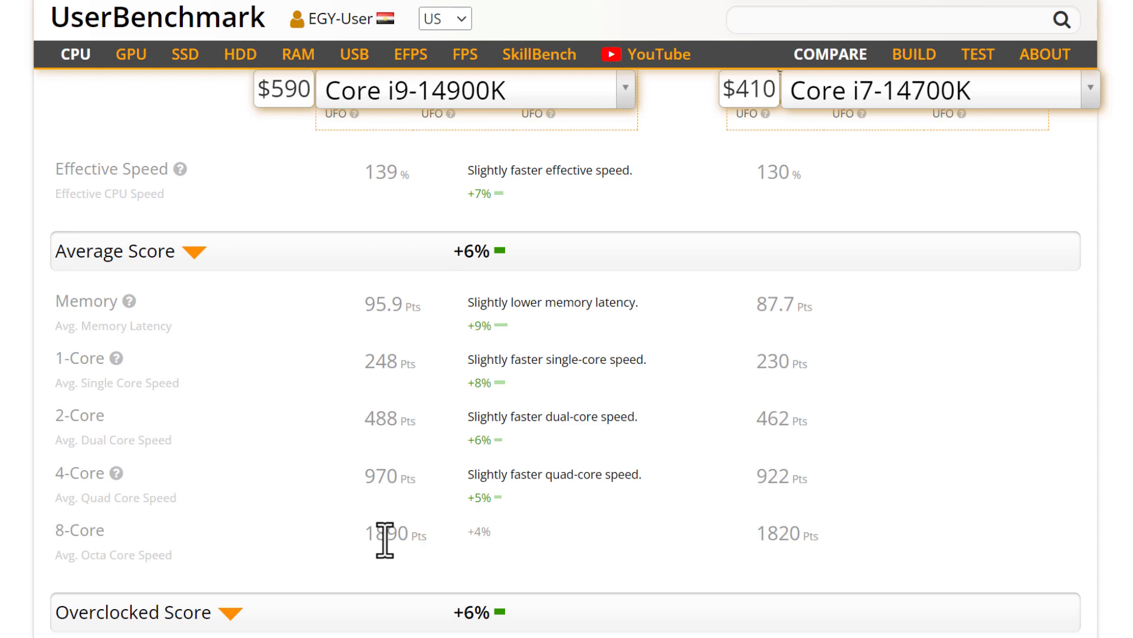
mouse_move(763, 548)
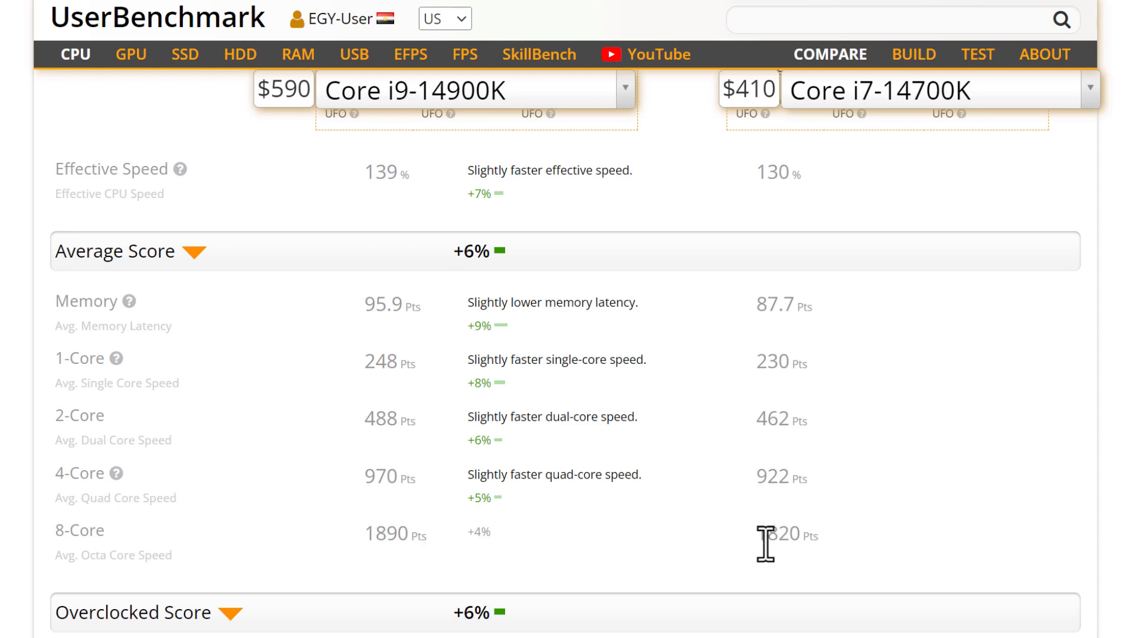
mouse_move(430, 626)
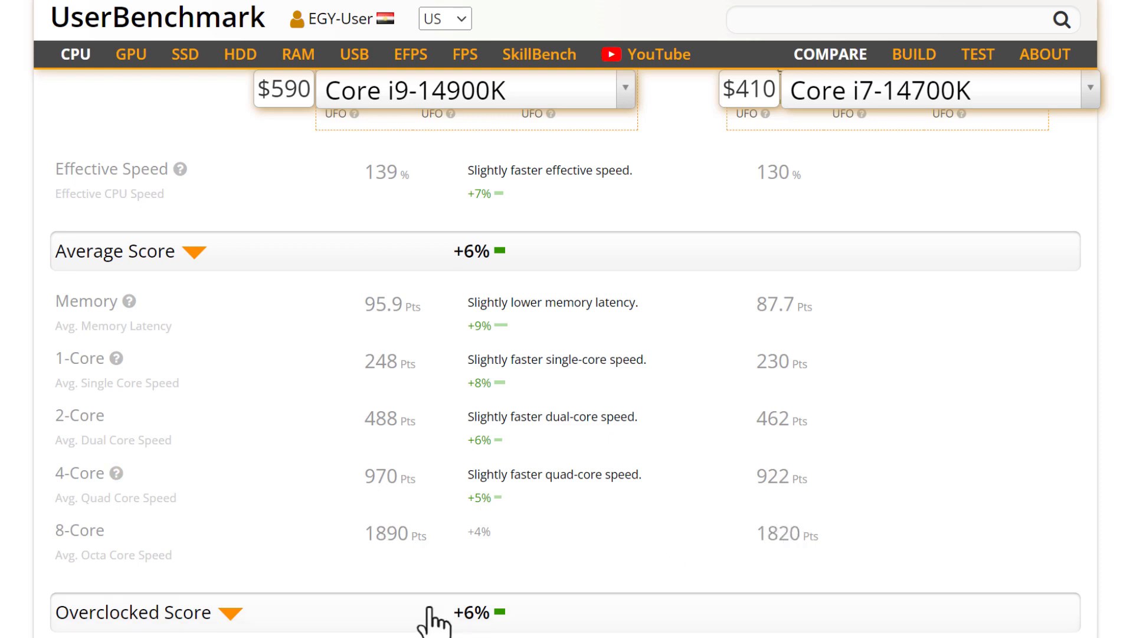
mouse_move(387, 418)
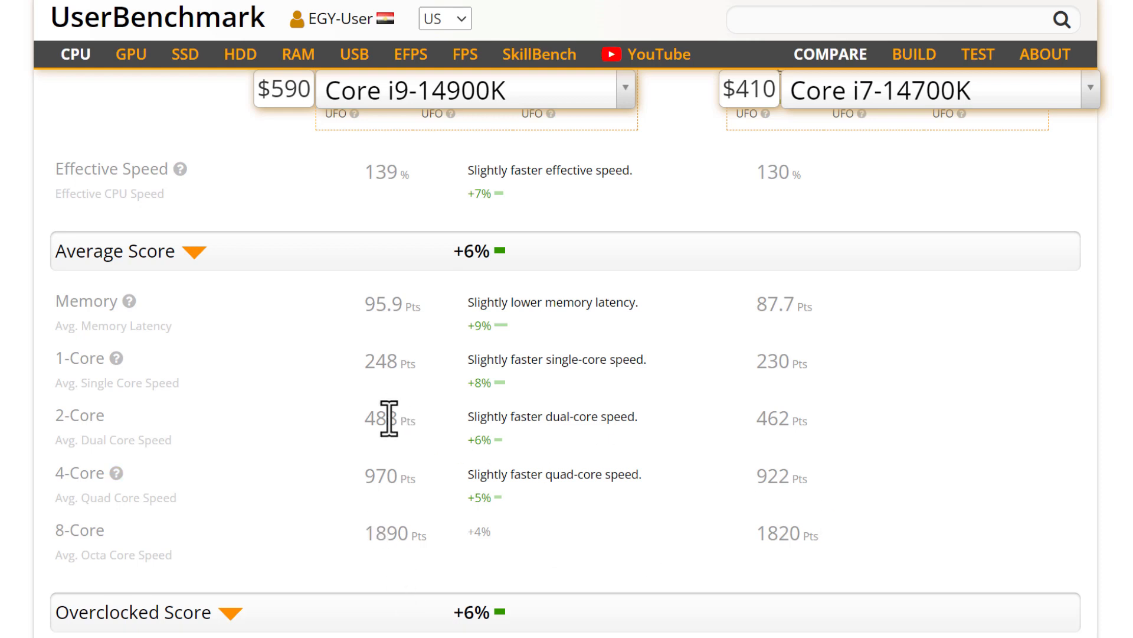
mouse_move(463, 429)
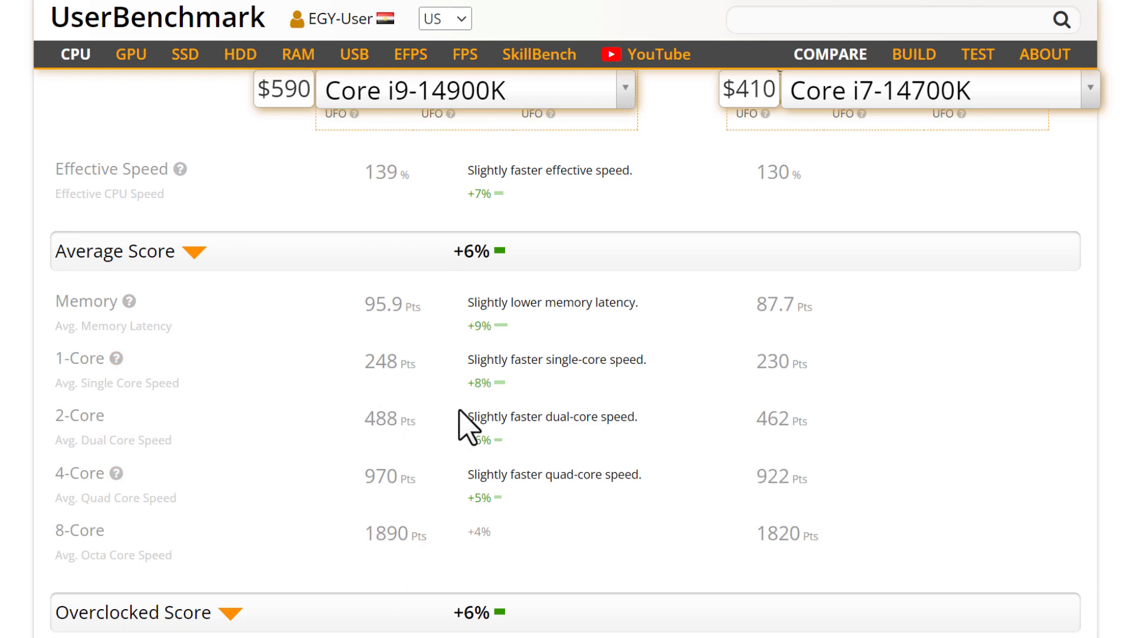
scroll(down, 3)
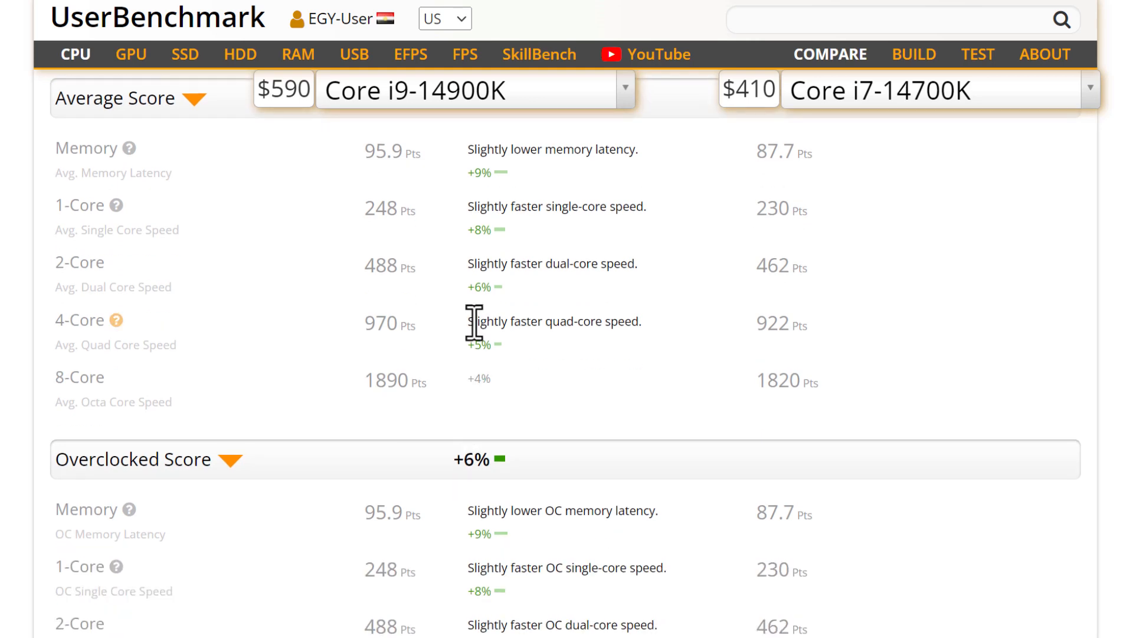
mouse_move(477, 223)
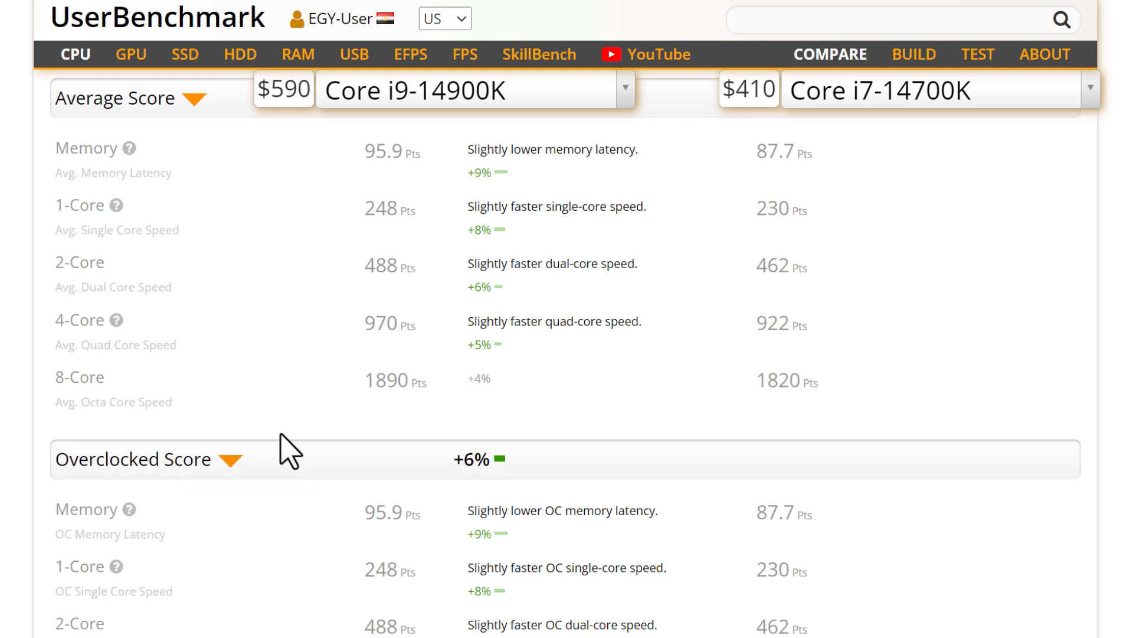
scroll(down, 3)
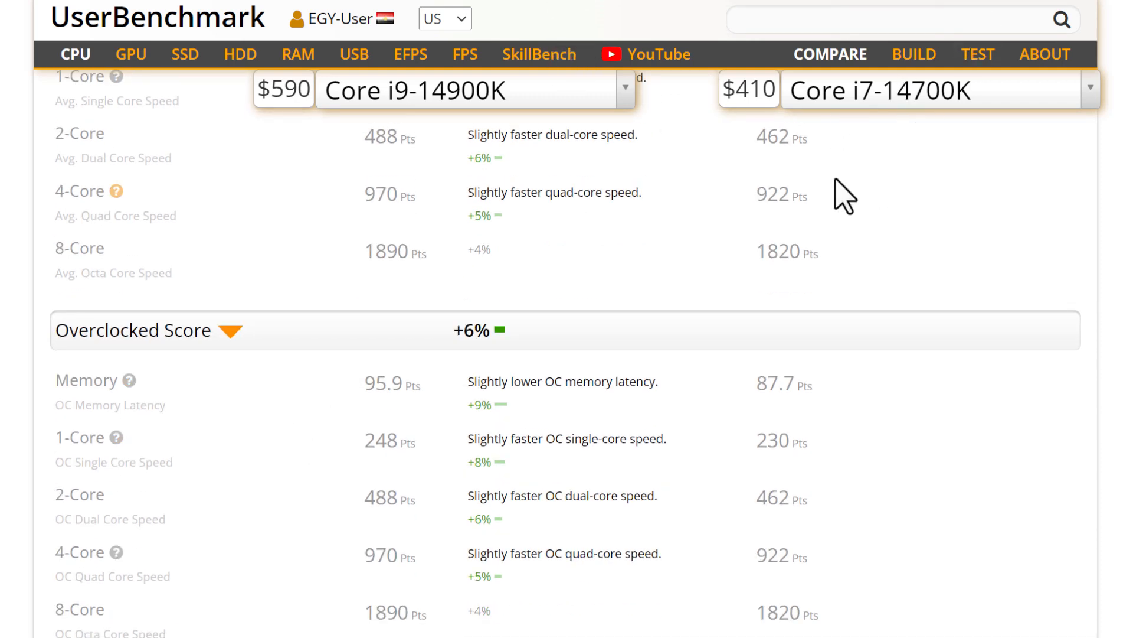
mouse_move(921, 118)
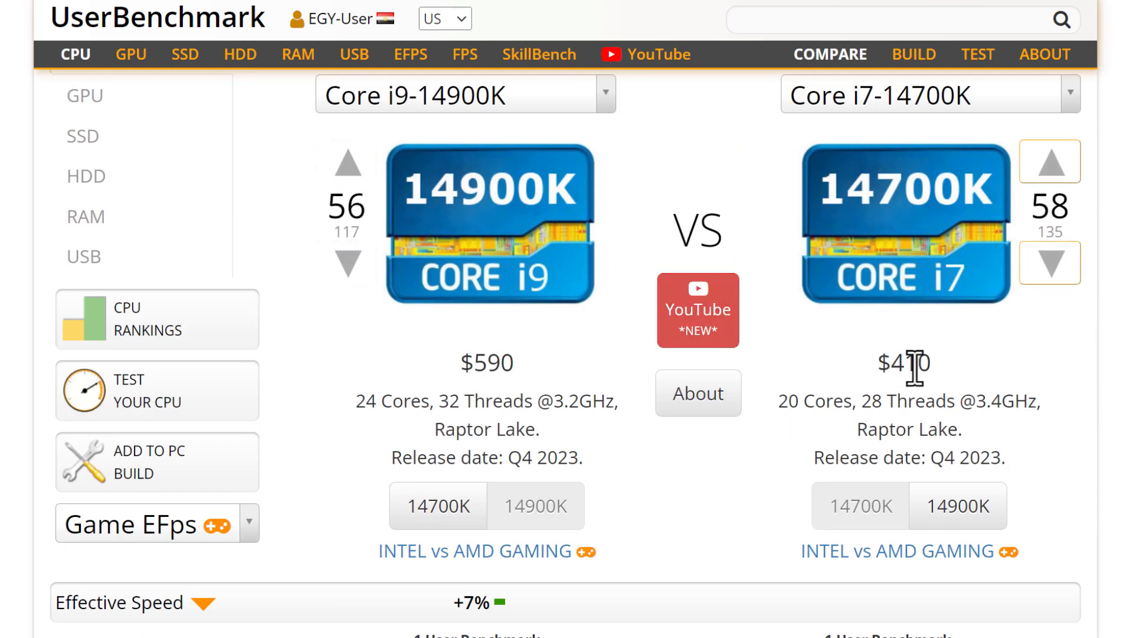
scroll(down, 3)
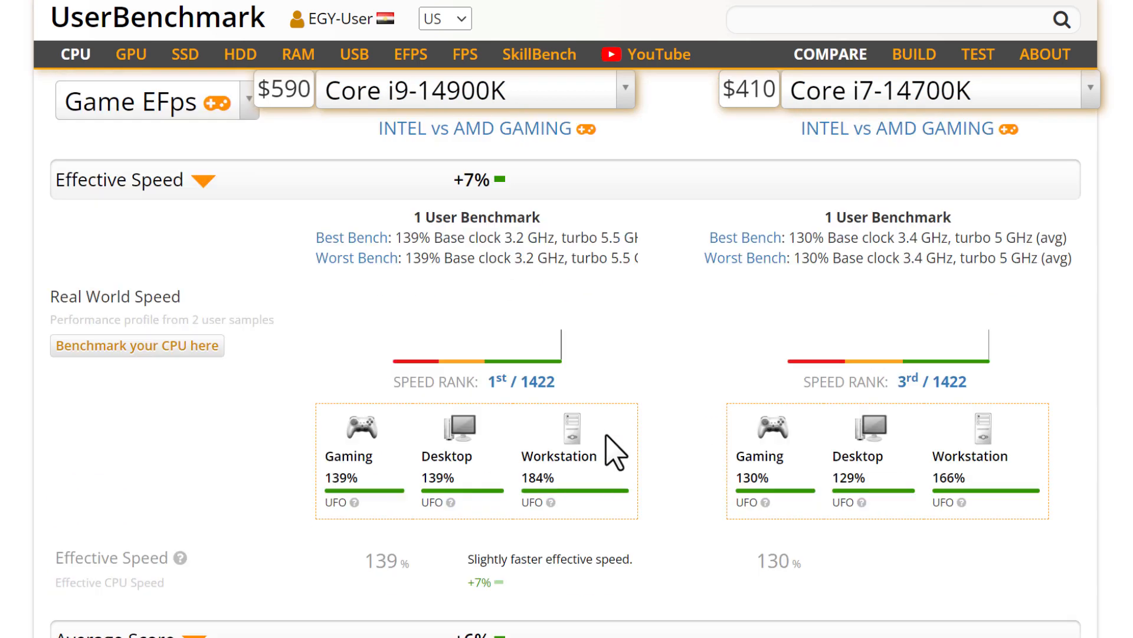
scroll(down, 3)
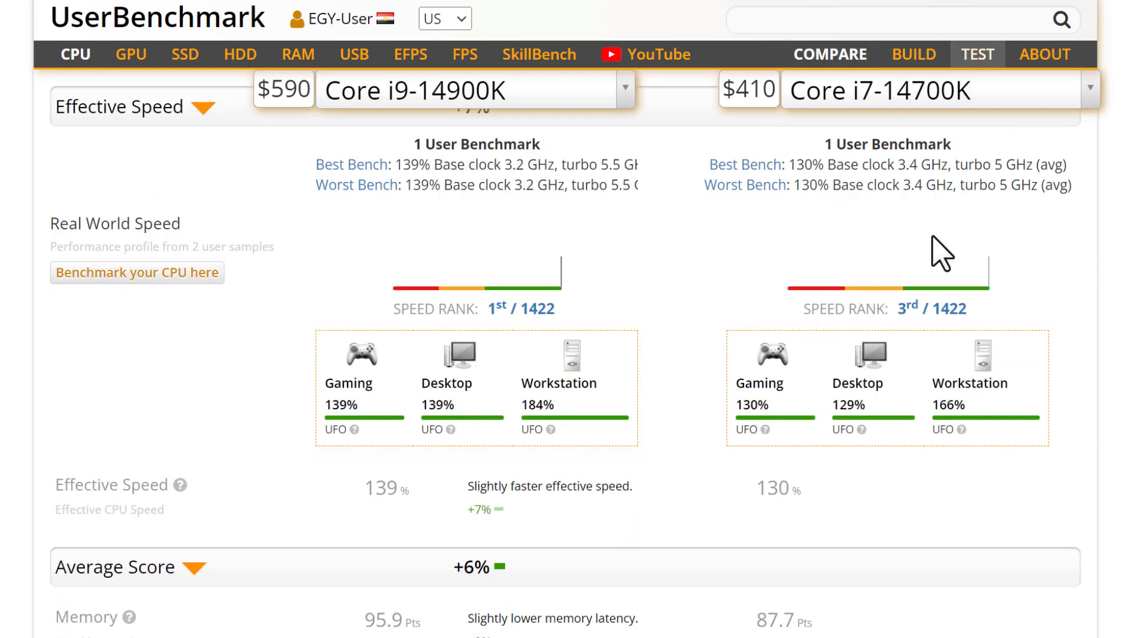
scroll(down, 3)
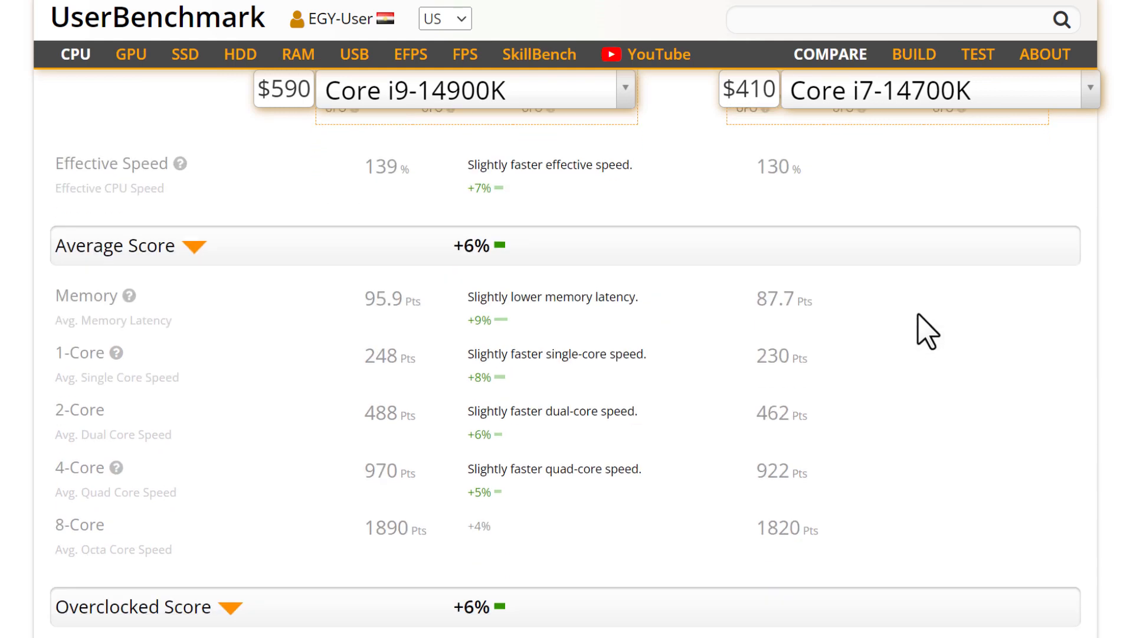
- Scroll to the Nice To Haves section comparing TDP, cores, threads, lithography, base and turbo clock
scroll(down, 3)
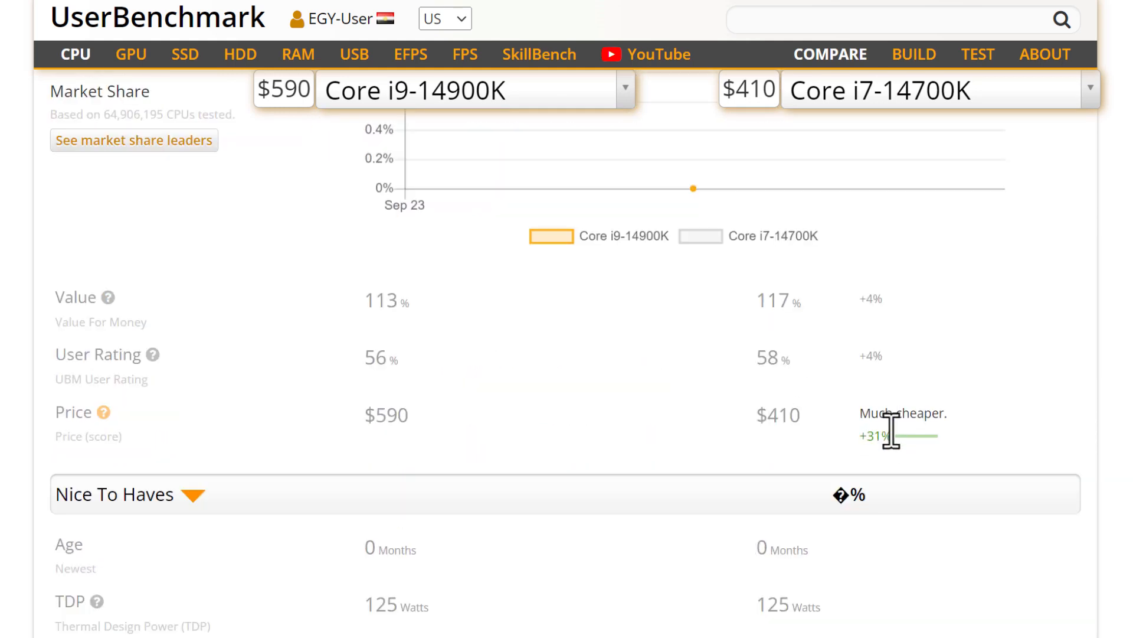
scroll(down, 3)
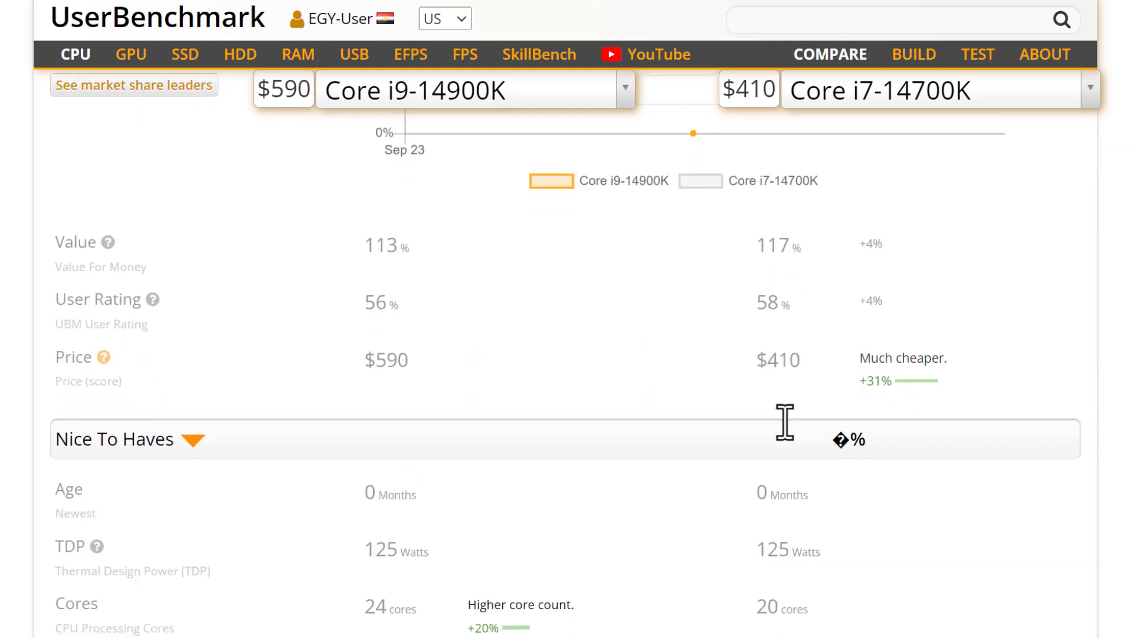
mouse_move(887, 394)
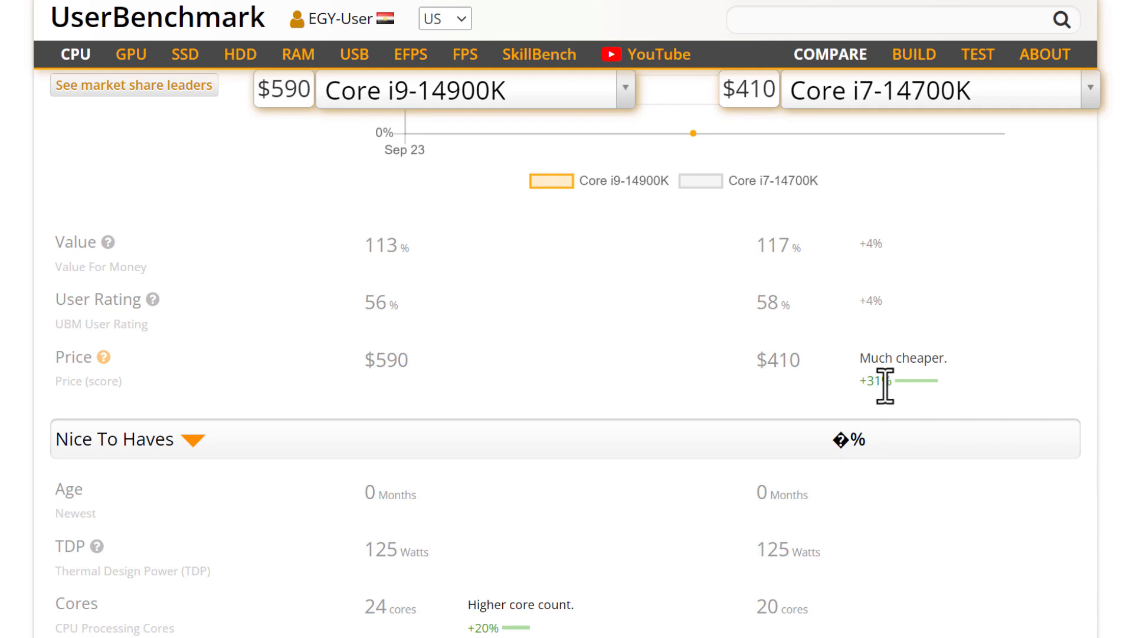
scroll(down, 3)
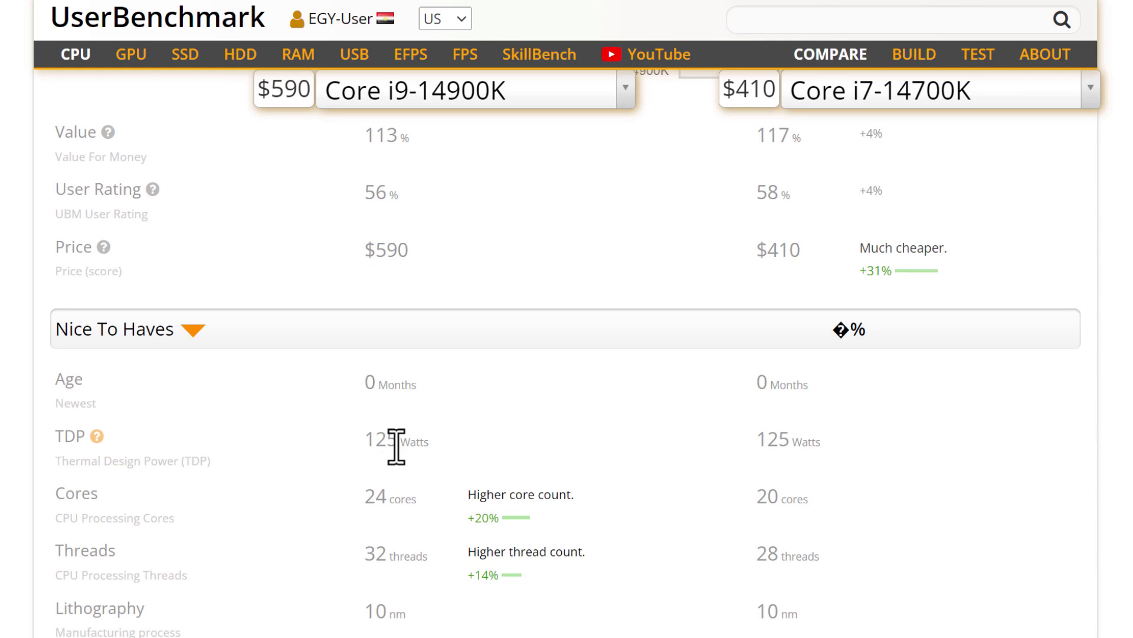
scroll(down, 3)
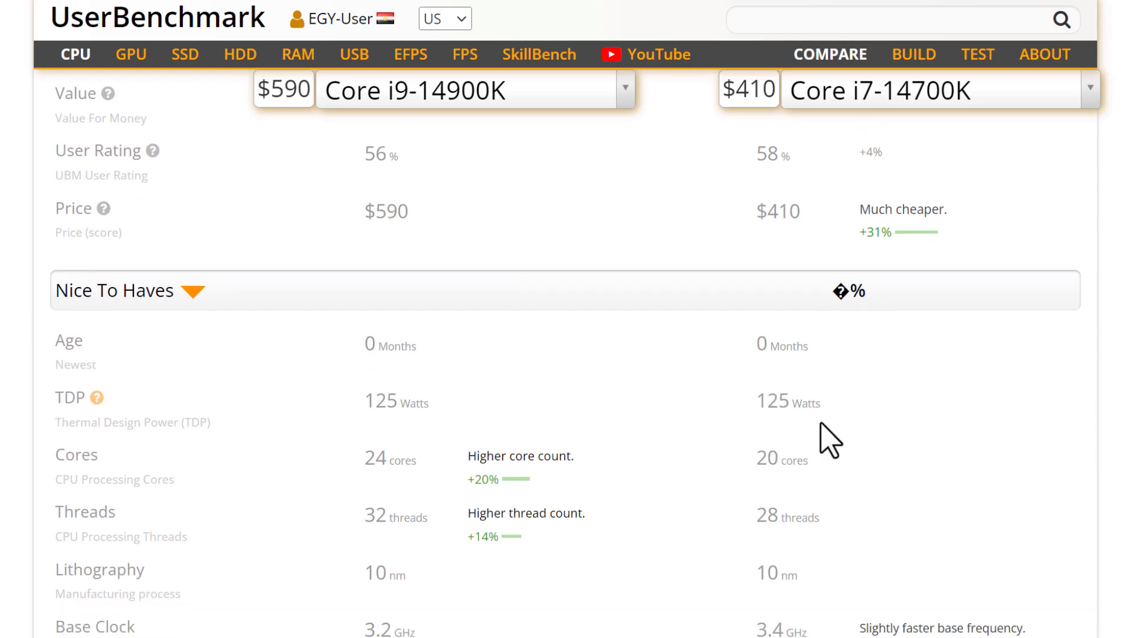
scroll(down, 3)
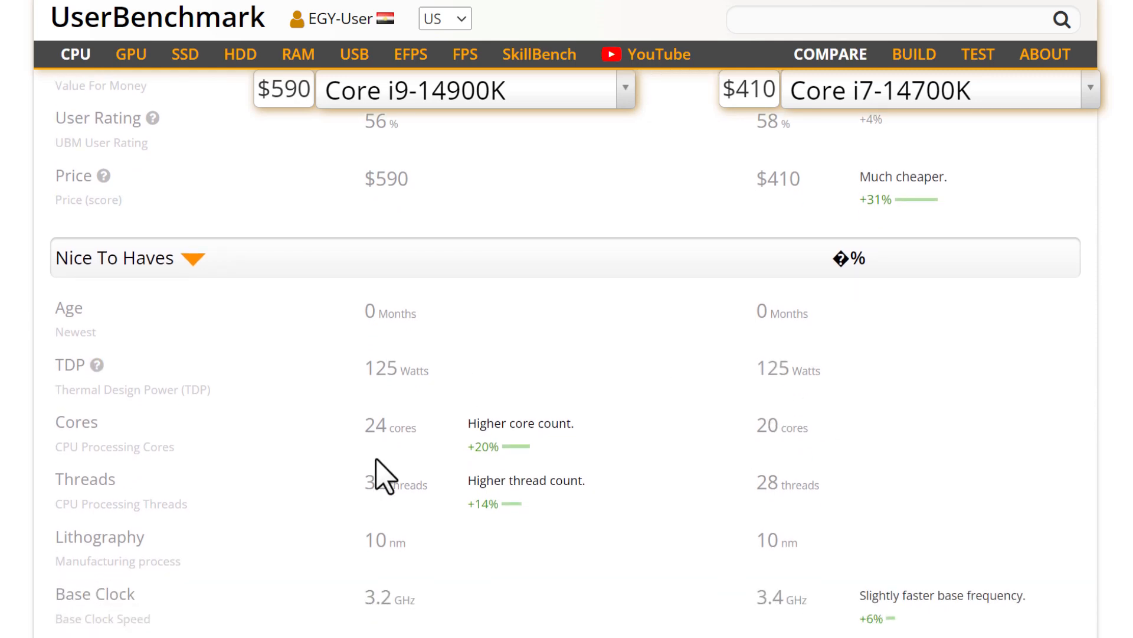
scroll(down, 3)
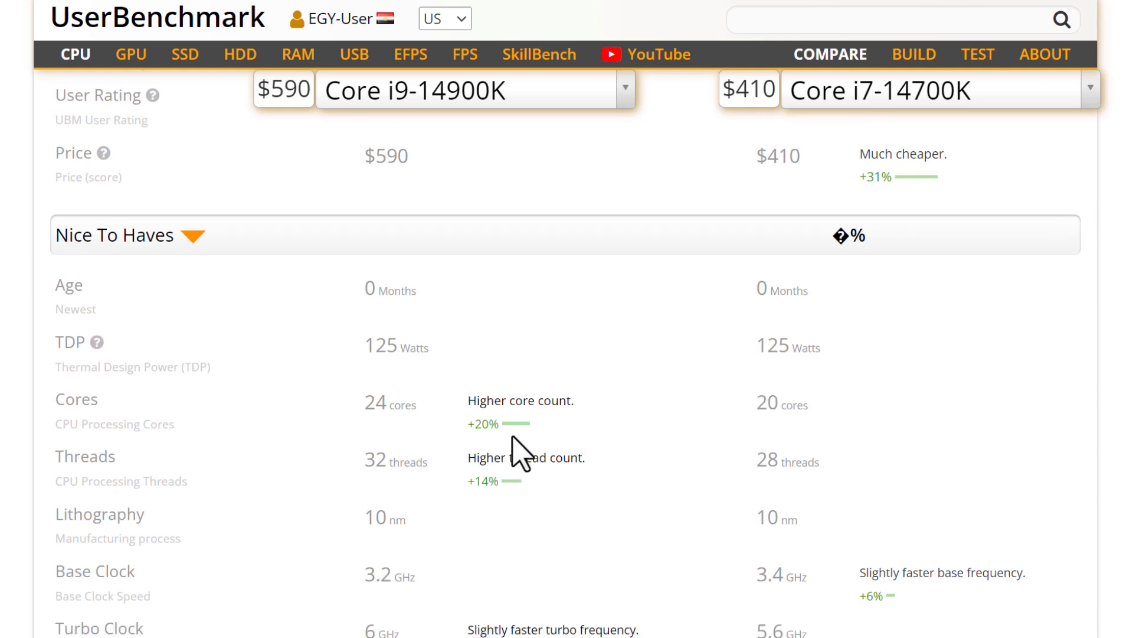
mouse_move(476, 423)
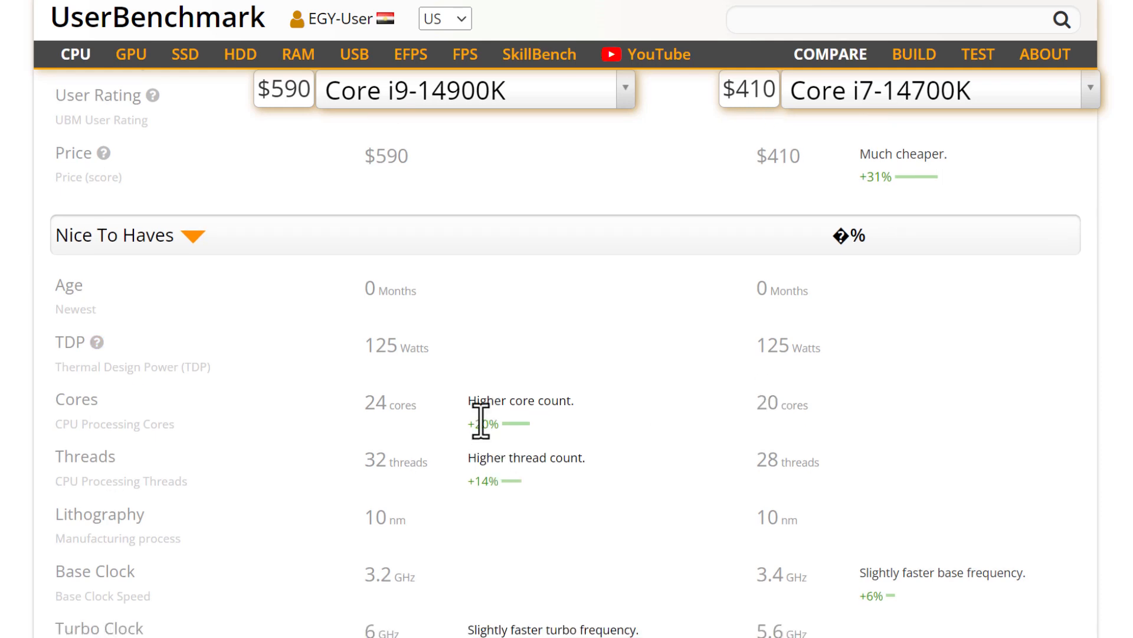
mouse_move(479, 482)
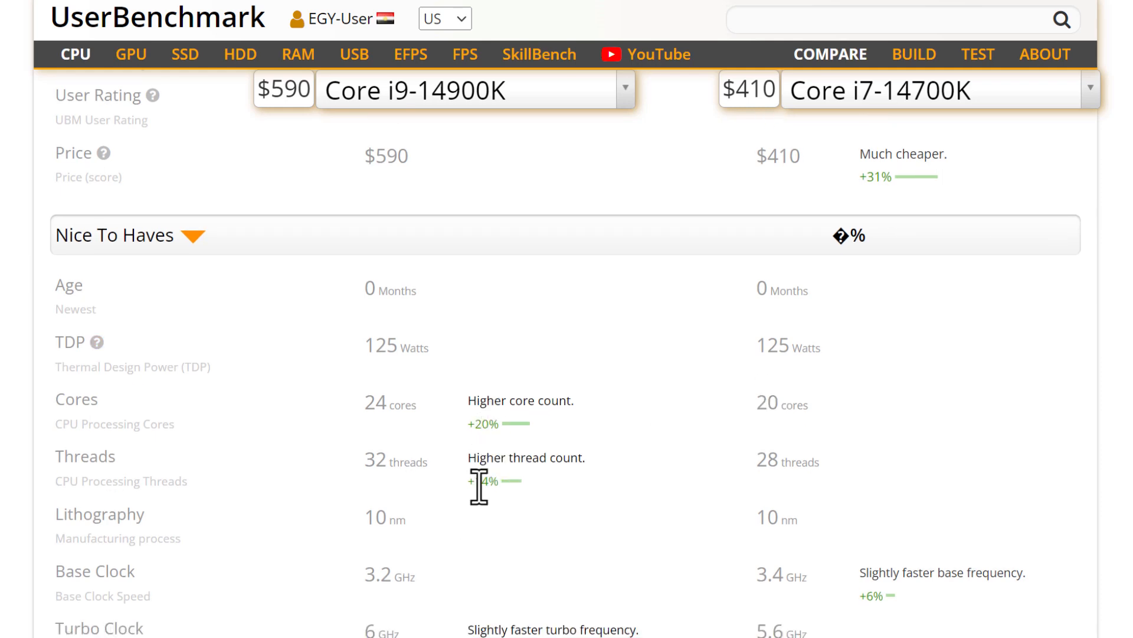
scroll(down, 3)
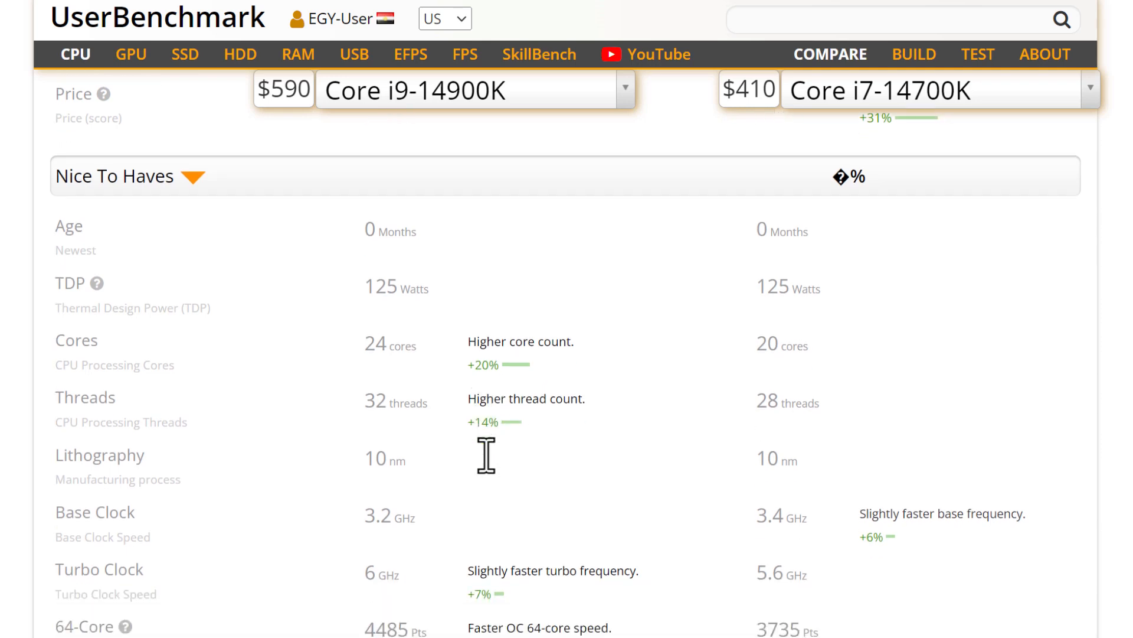
scroll(down, 3)
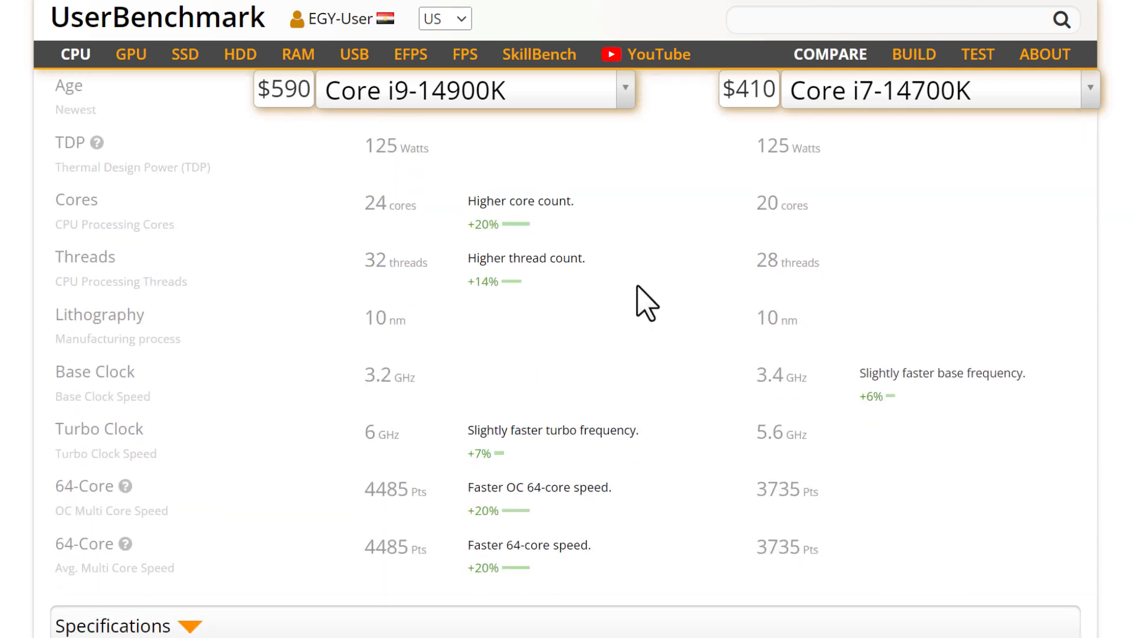
scroll(down, 3)
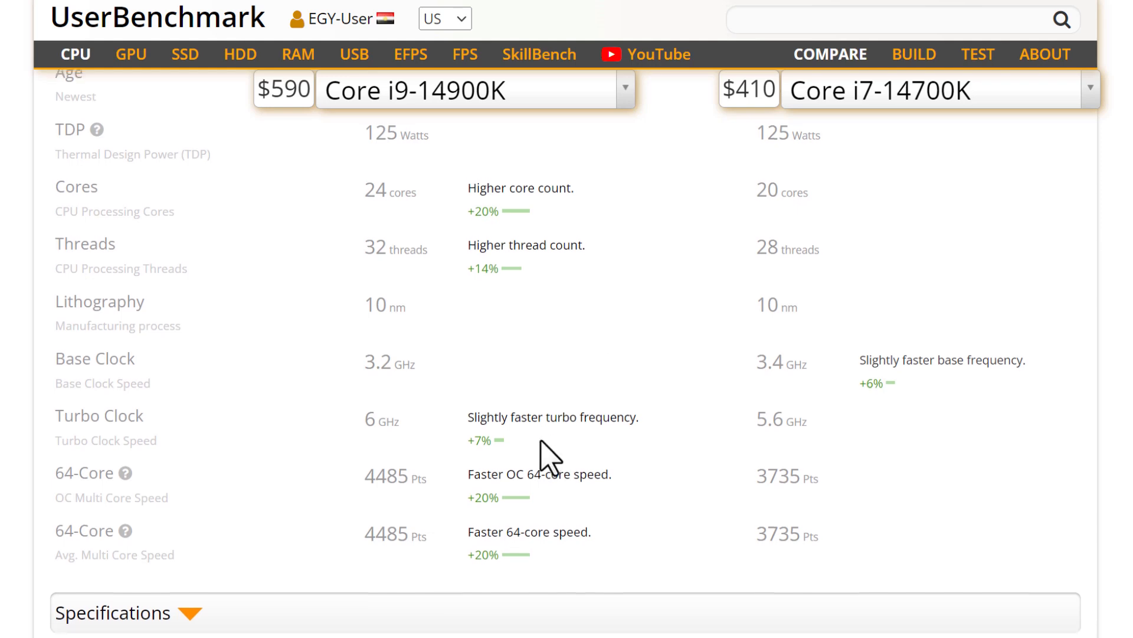
mouse_move(862, 402)
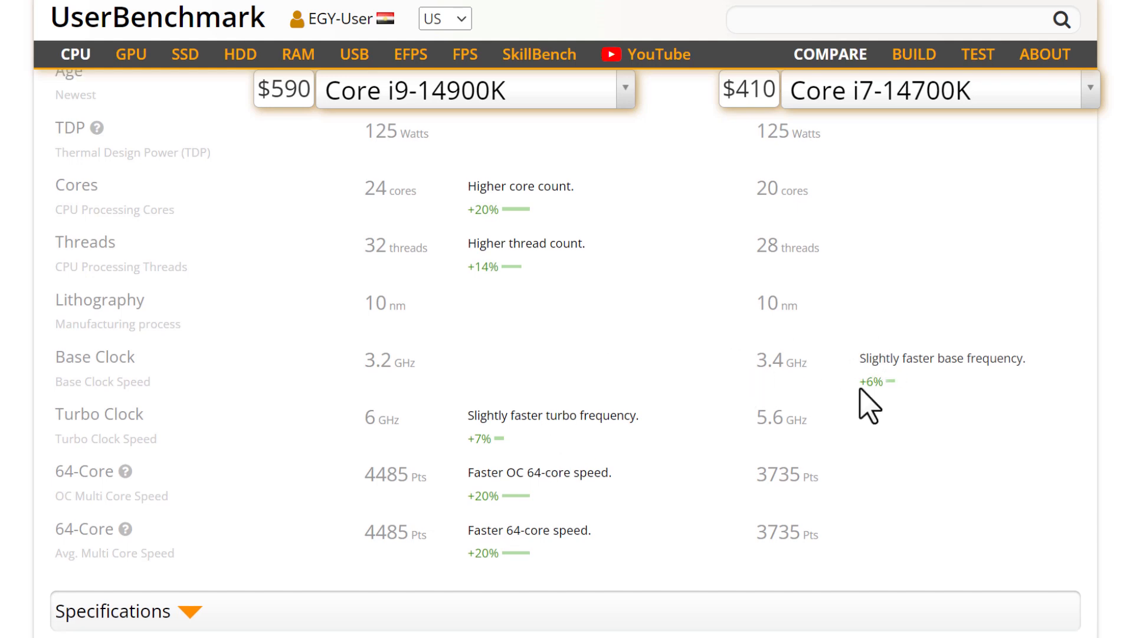
mouse_move(890, 427)
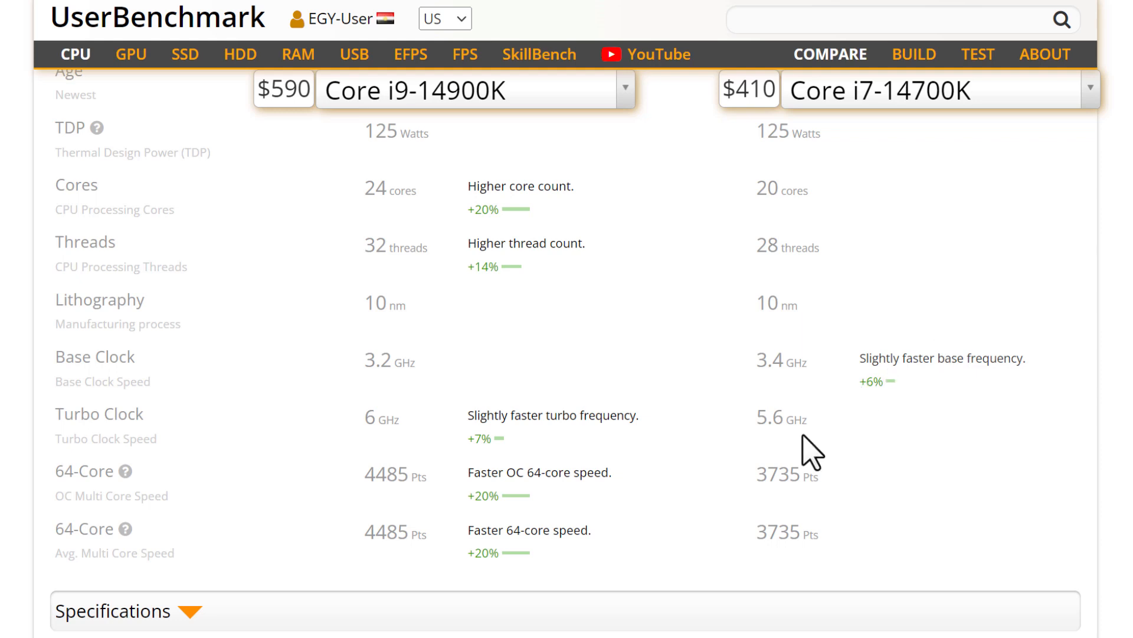
scroll(down, 3)
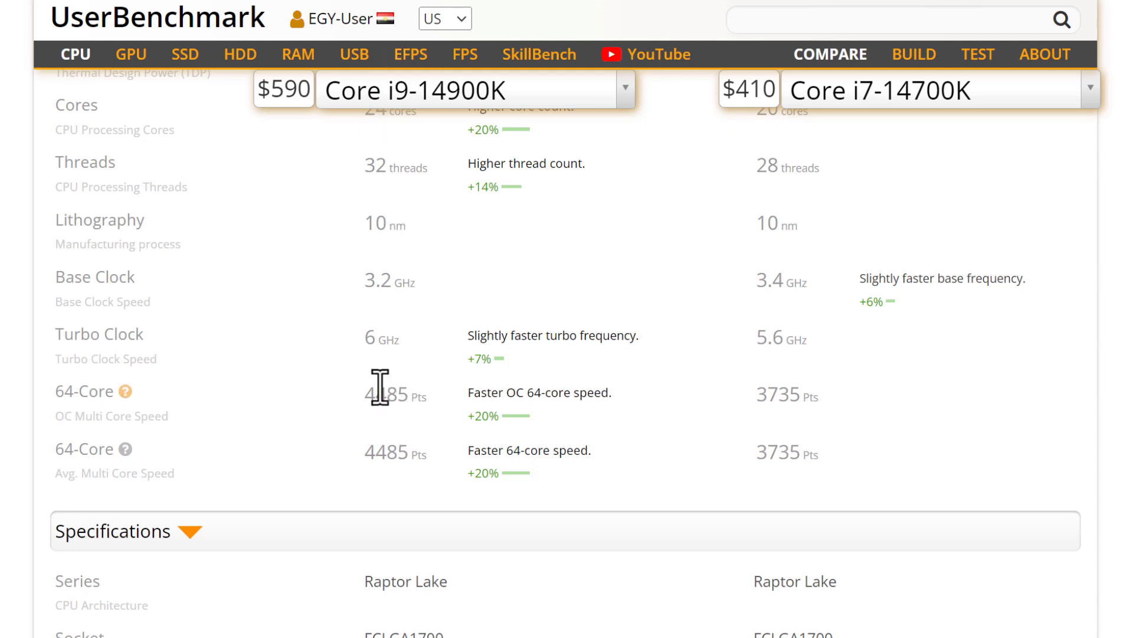
mouse_move(390, 346)
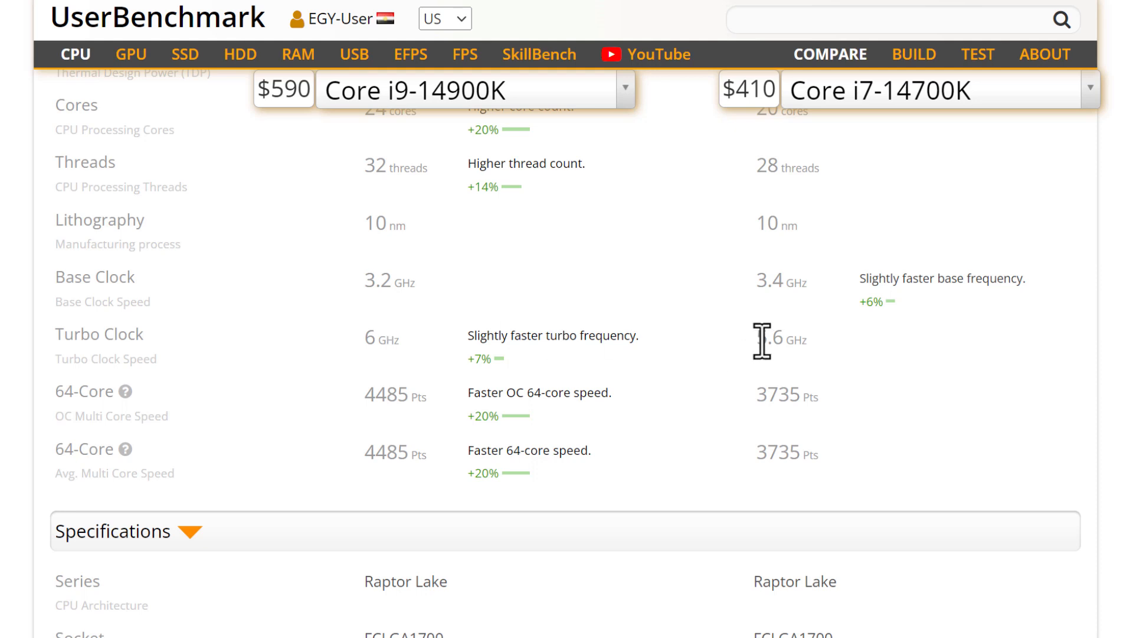
mouse_move(777, 348)
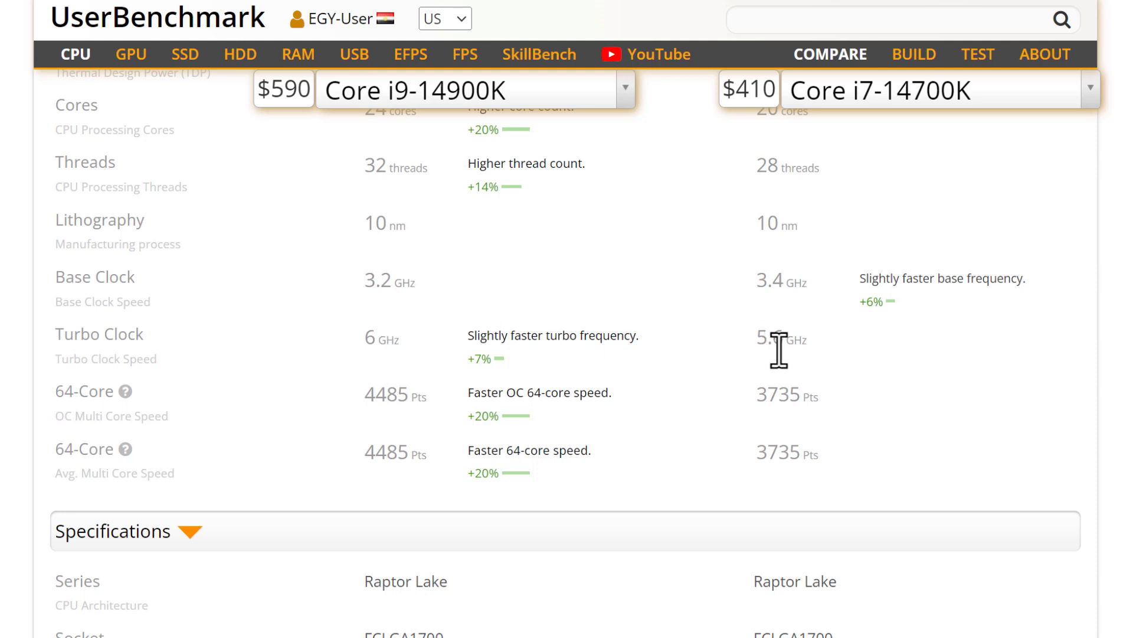
mouse_move(401, 363)
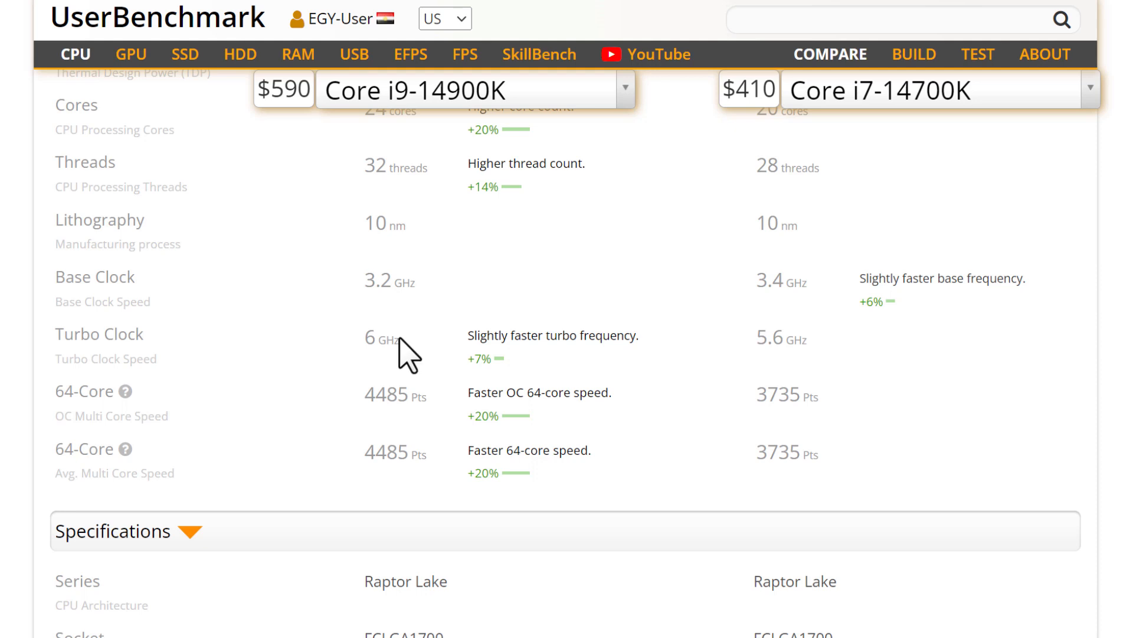
mouse_move(448, 347)
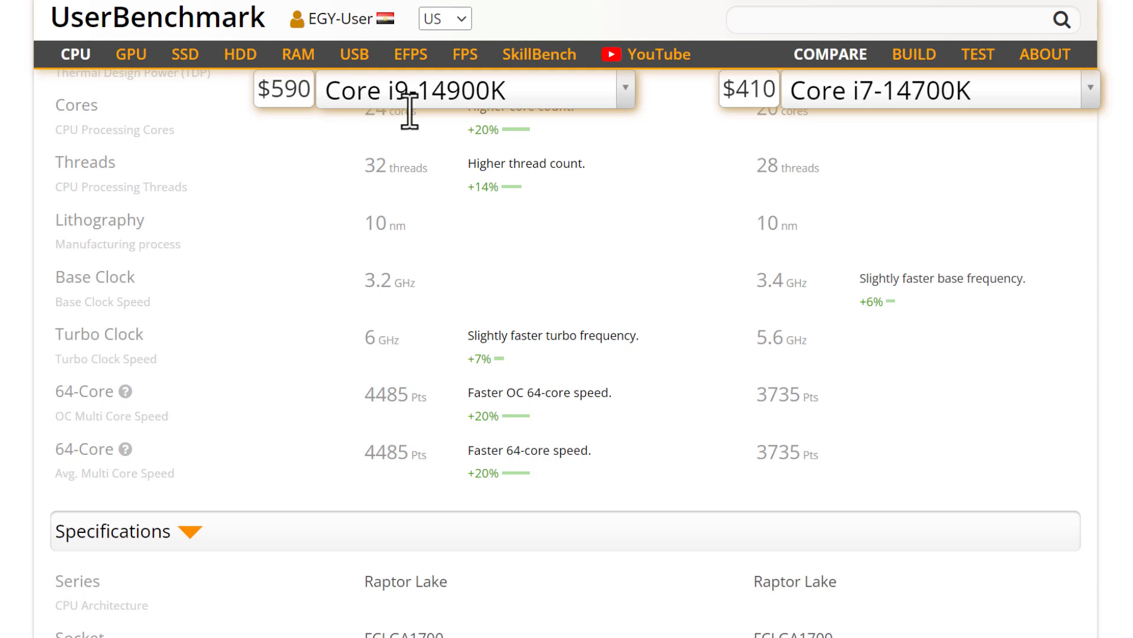
mouse_move(382, 433)
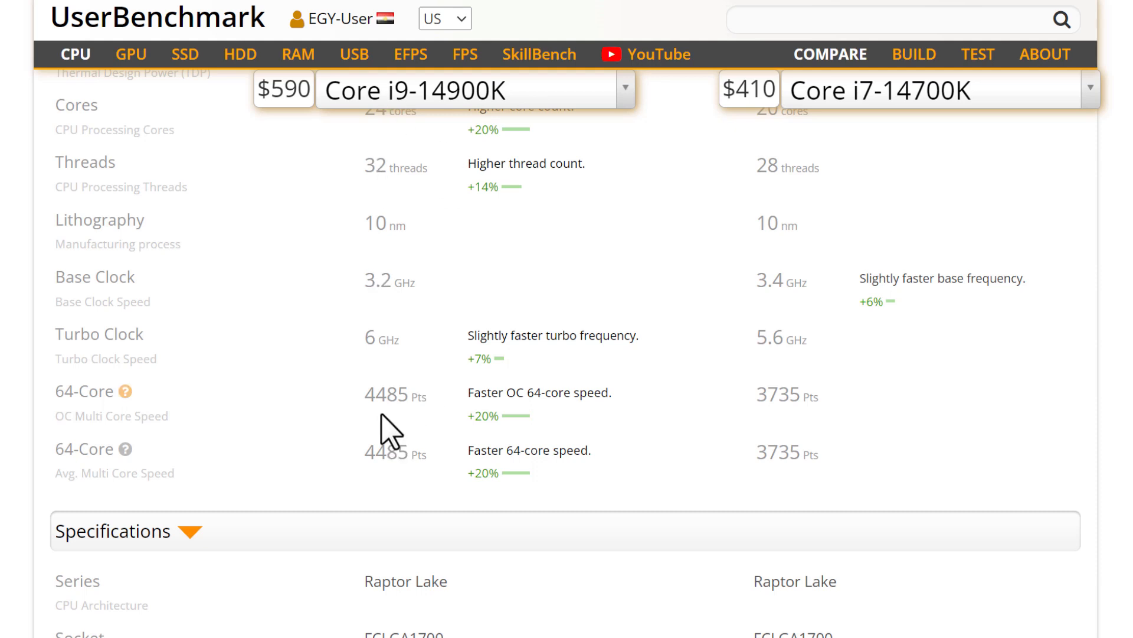
scroll(down, 3)
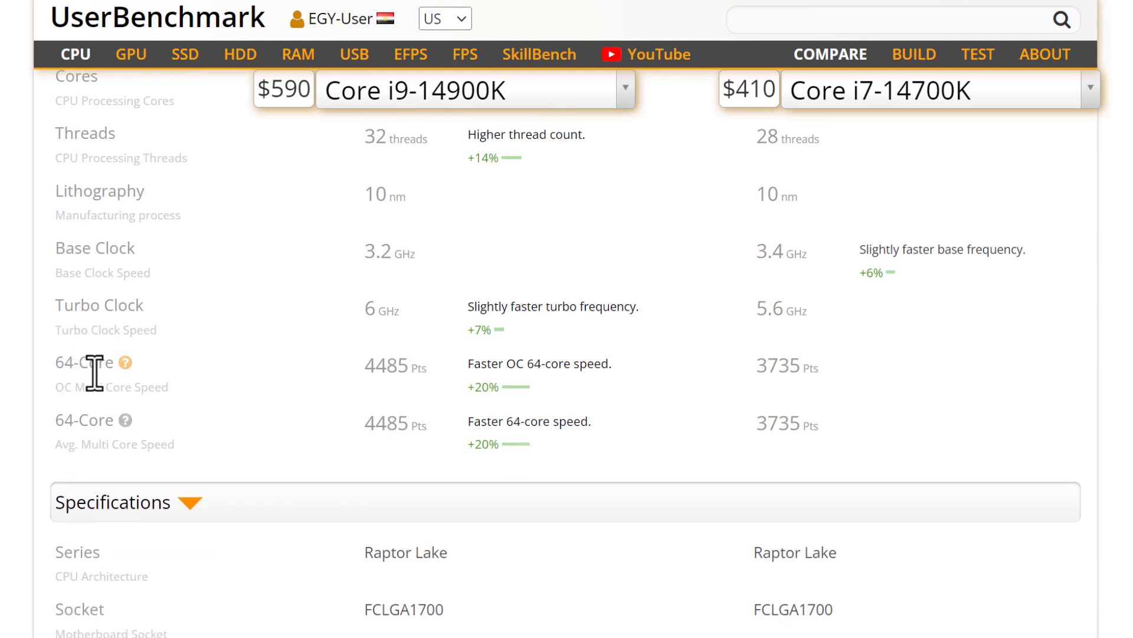
mouse_move(66, 394)
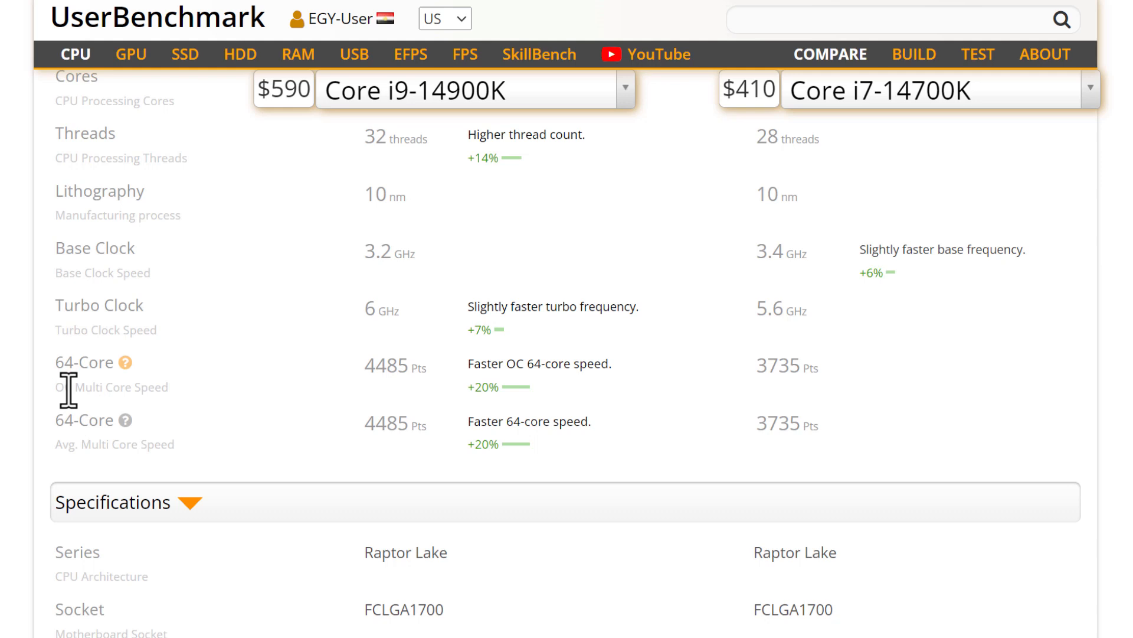
mouse_move(76, 371)
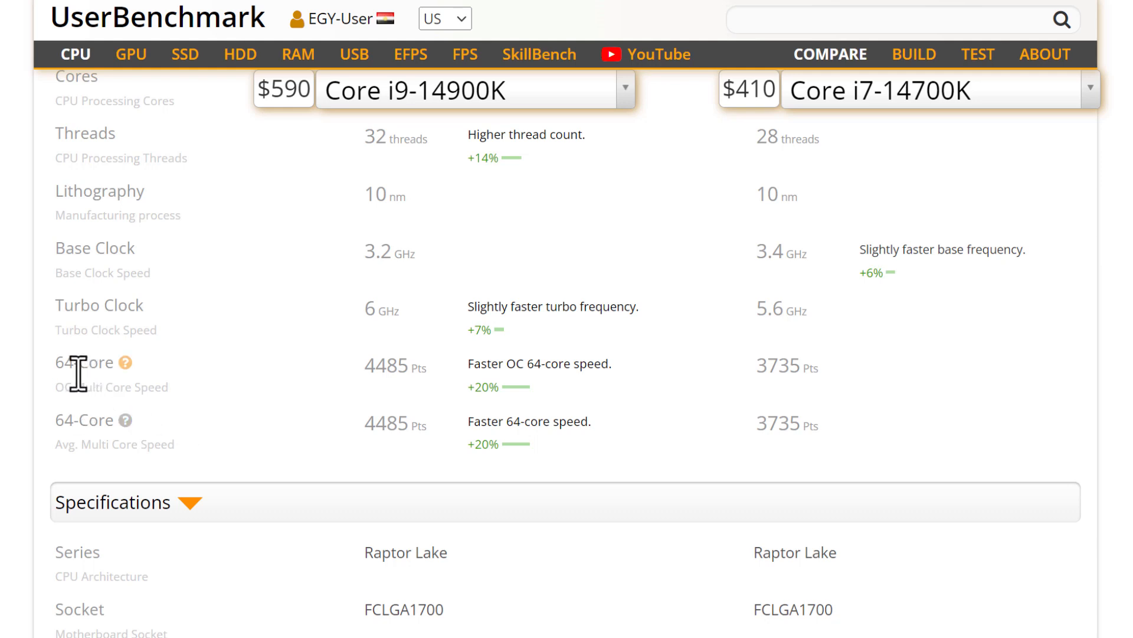
mouse_move(196, 396)
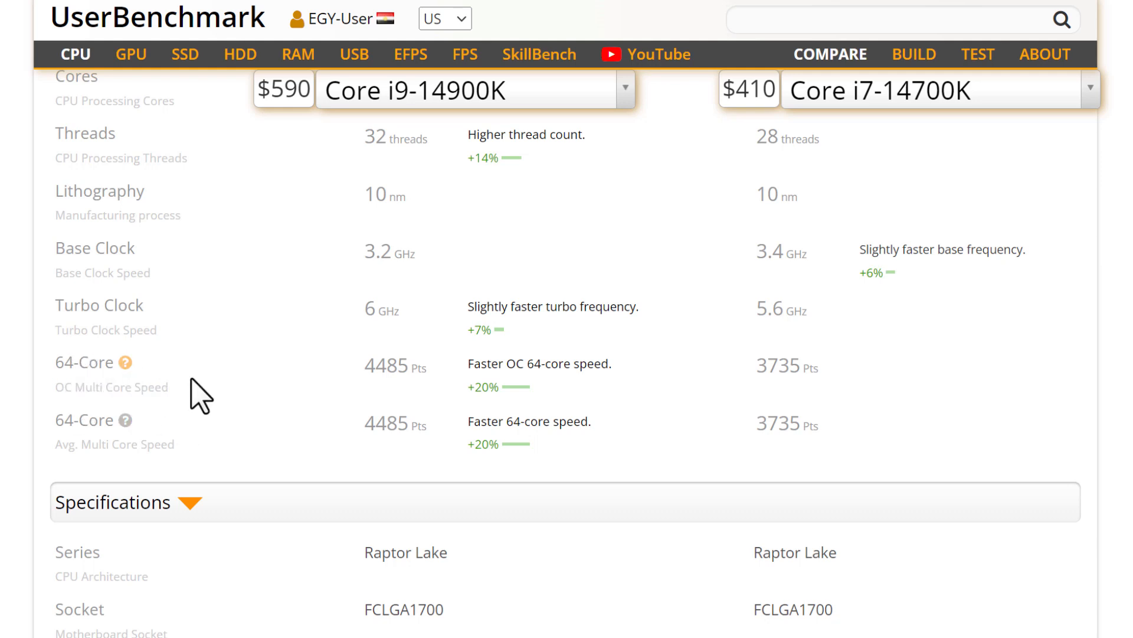
mouse_move(59, 394)
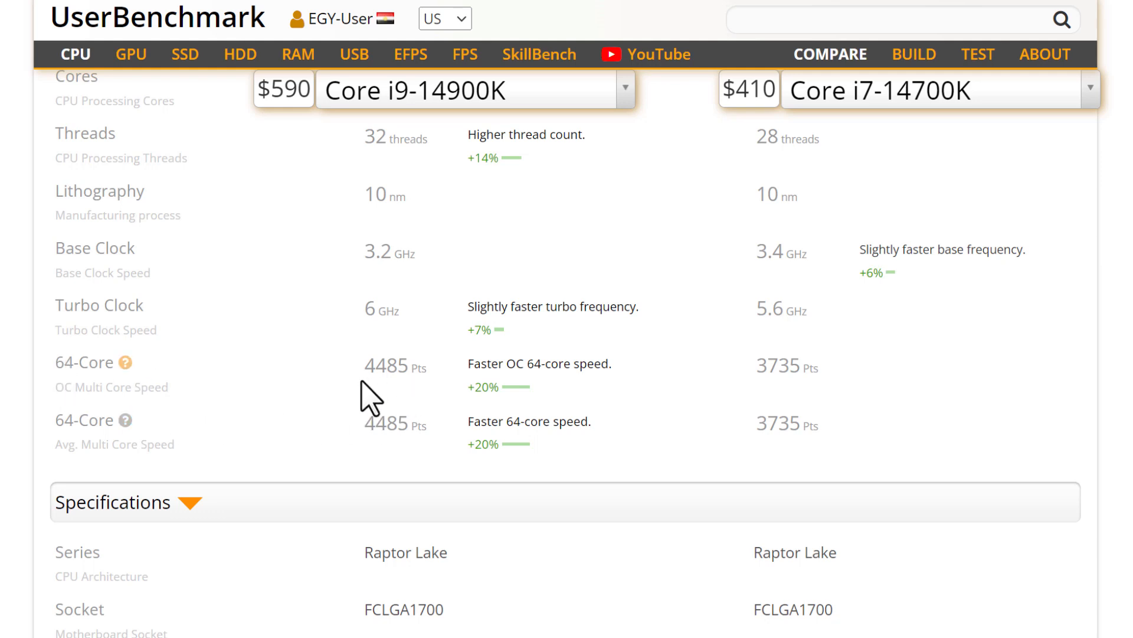
mouse_move(200, 416)
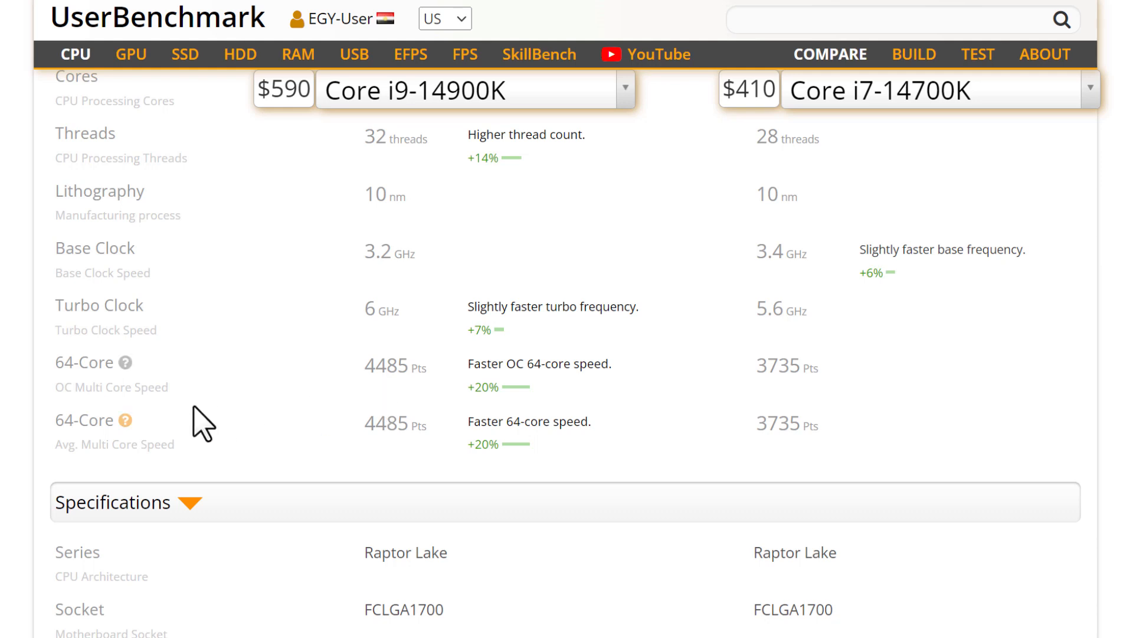
mouse_move(360, 393)
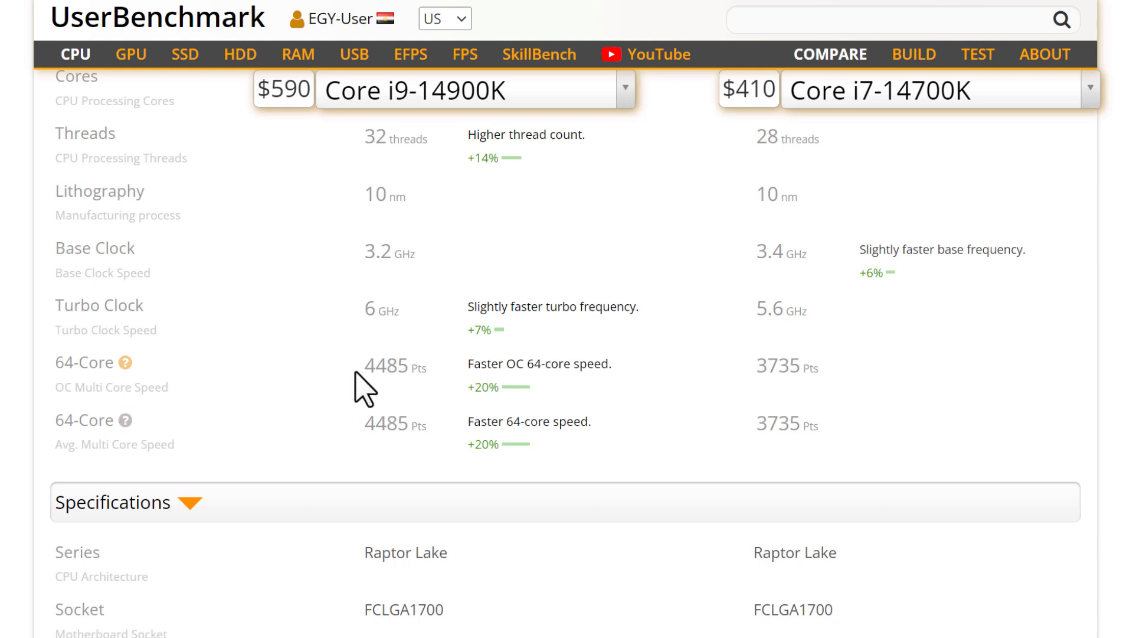
mouse_move(369, 376)
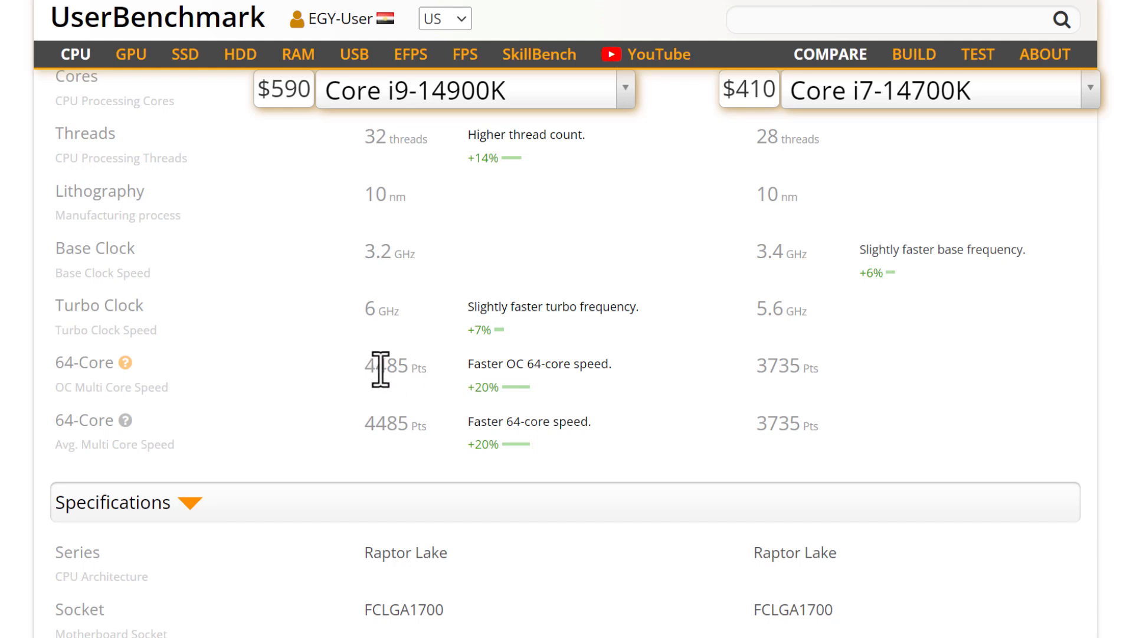
mouse_move(772, 377)
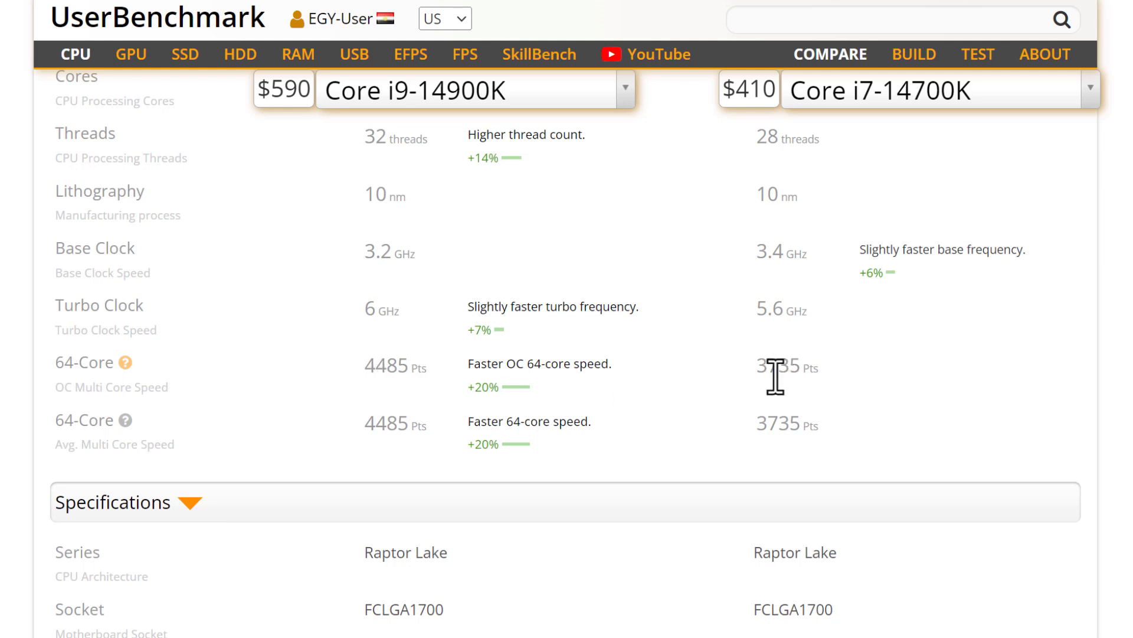
mouse_move(490, 419)
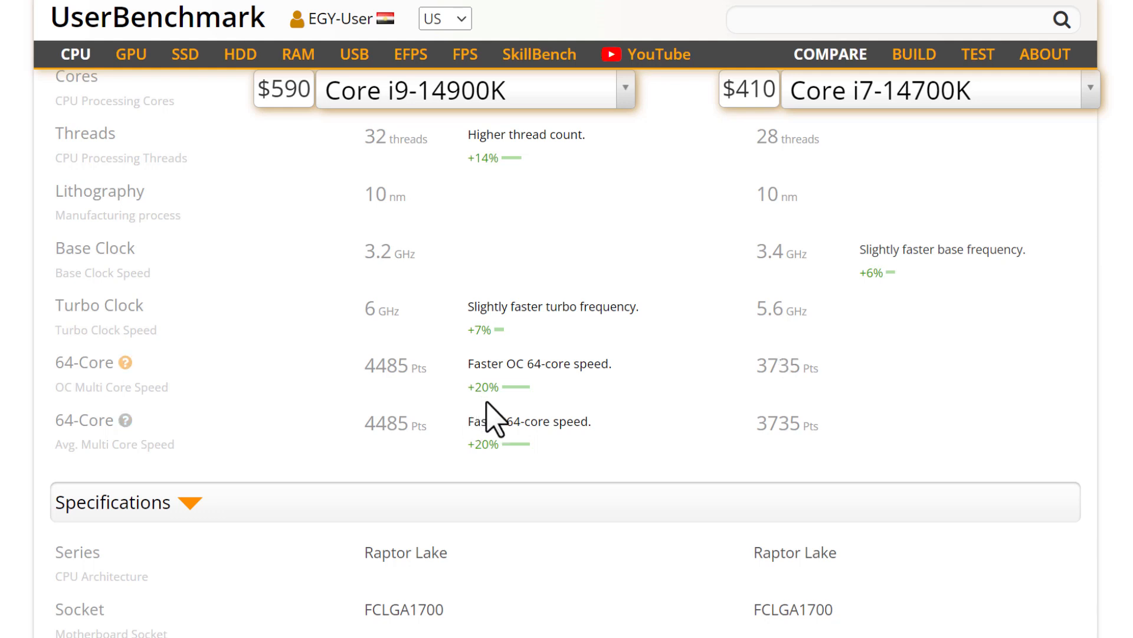
right_click(489, 429)
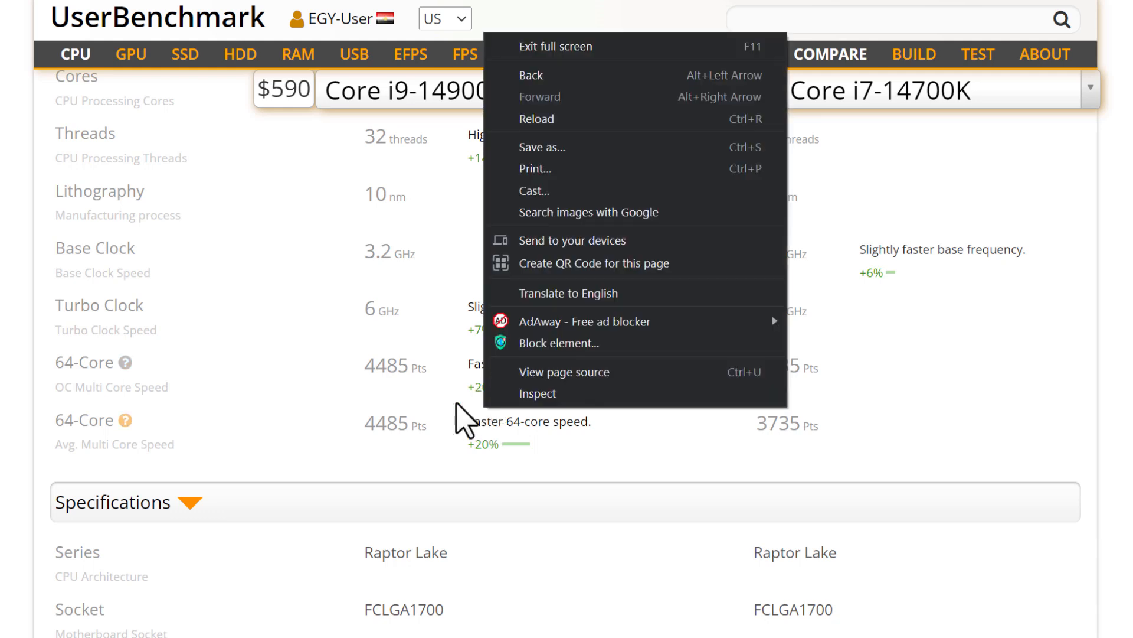
click(489, 405)
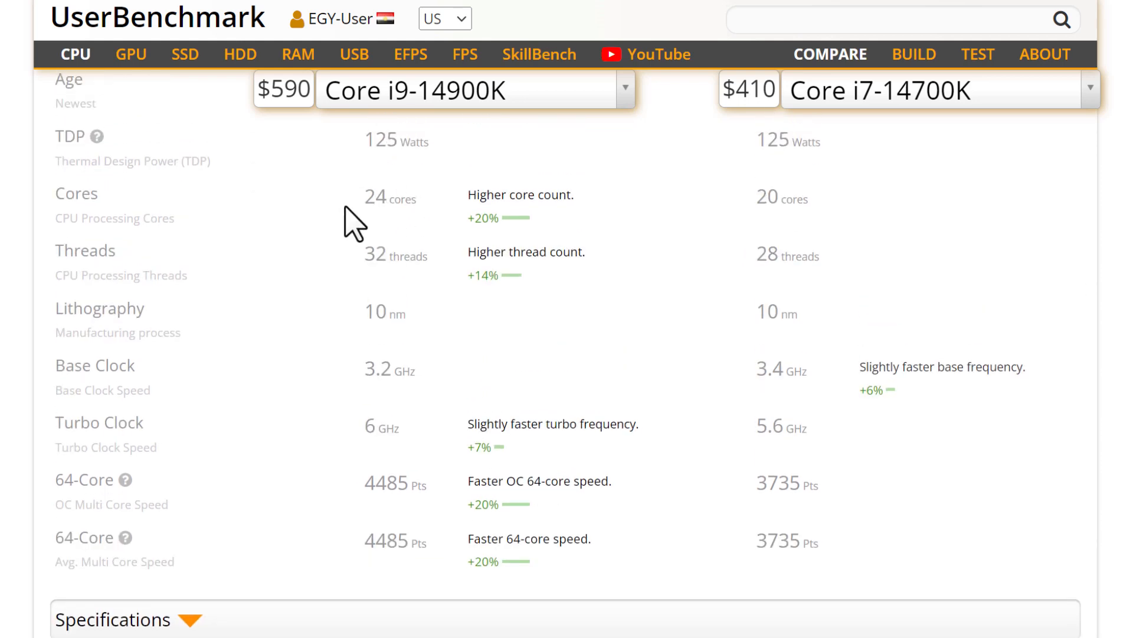
- Scroll down through Specifications (Raptor Lake, FCLGA1700, UHD 770) and User Builds
scroll(down, 3)
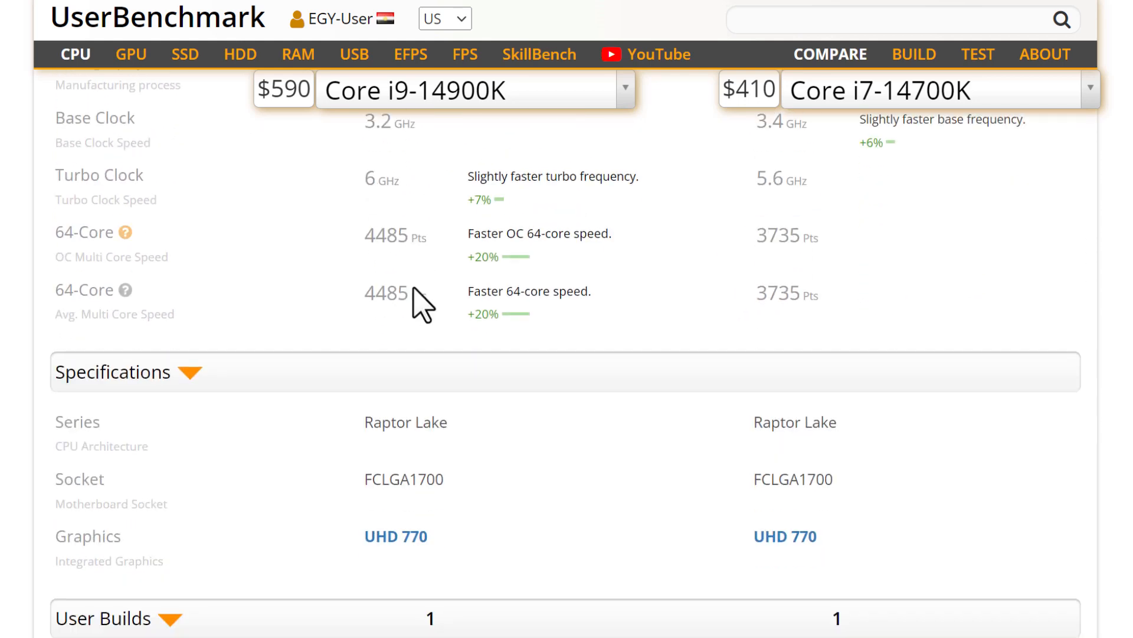
scroll(down, 3)
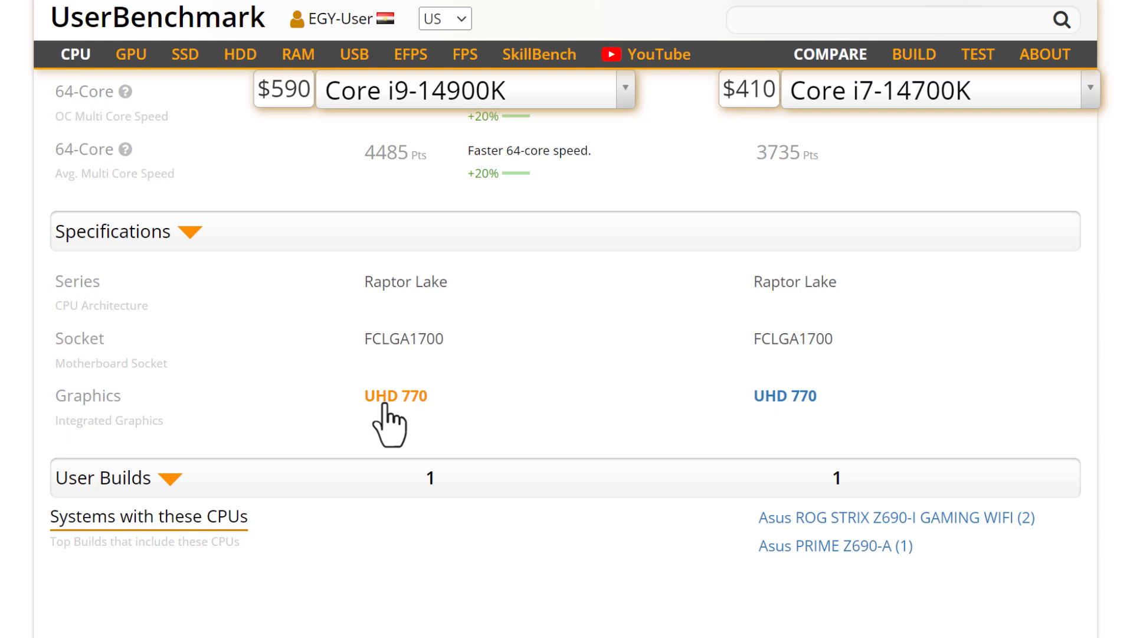
scroll(down, 3)
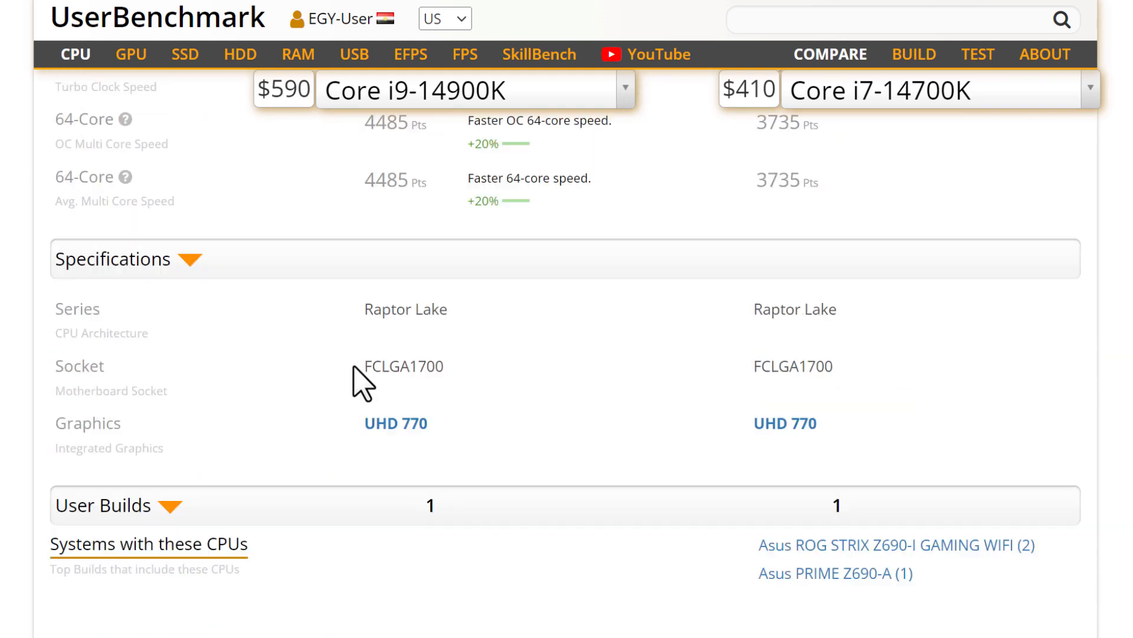
- Scroll back up to the market share chart with the Value, User Rating and Price rows
scroll(up, 3)
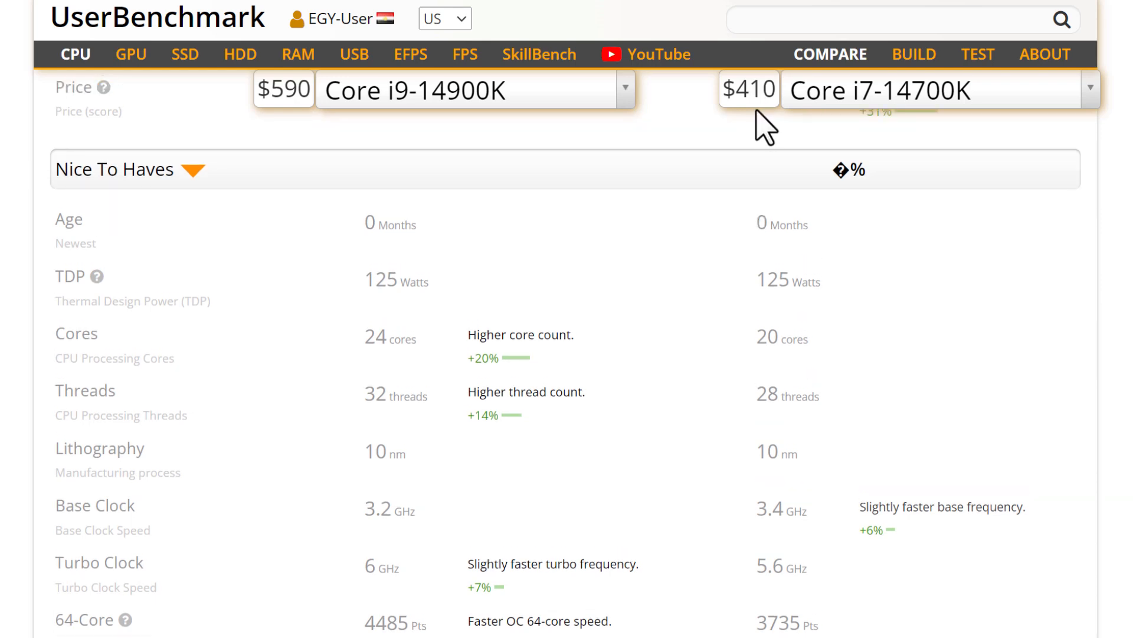
scroll(up, 3)
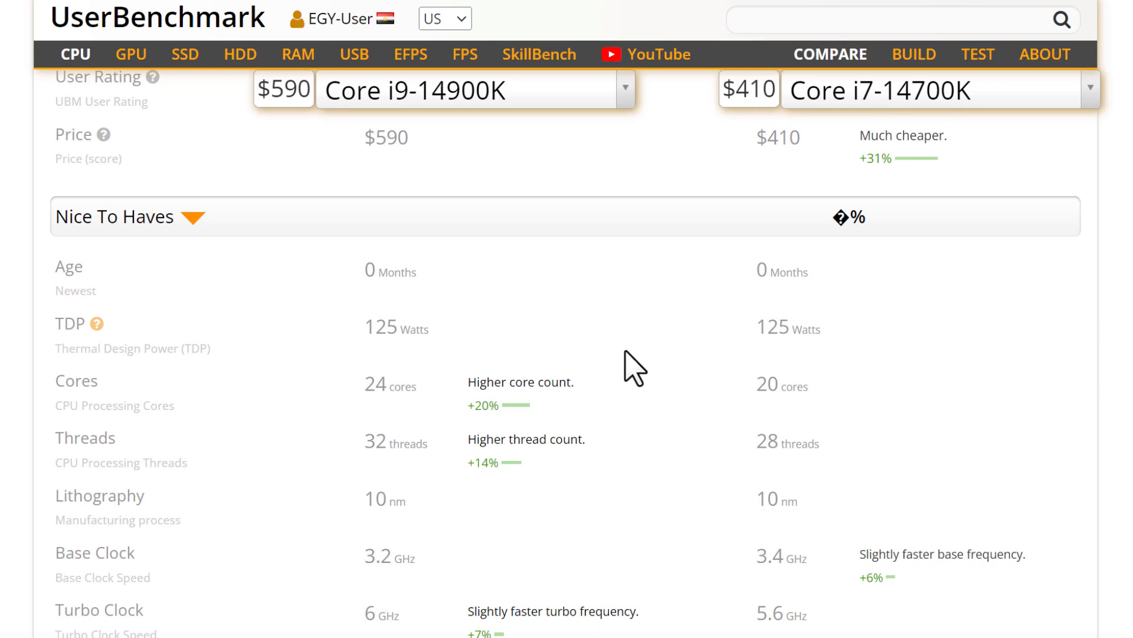
scroll(up, 3)
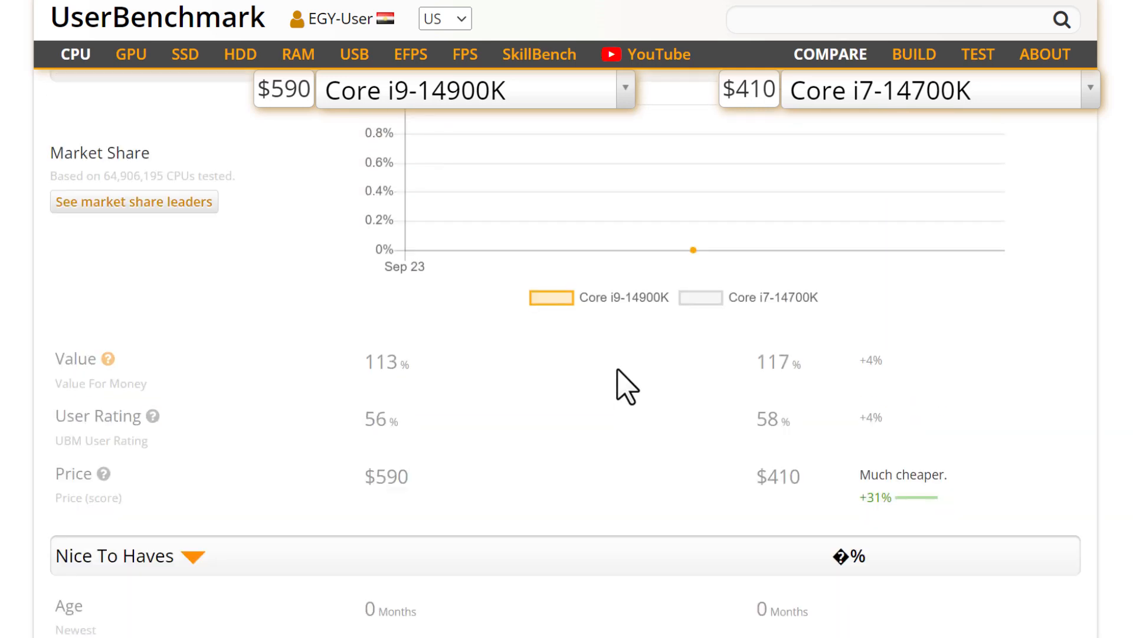